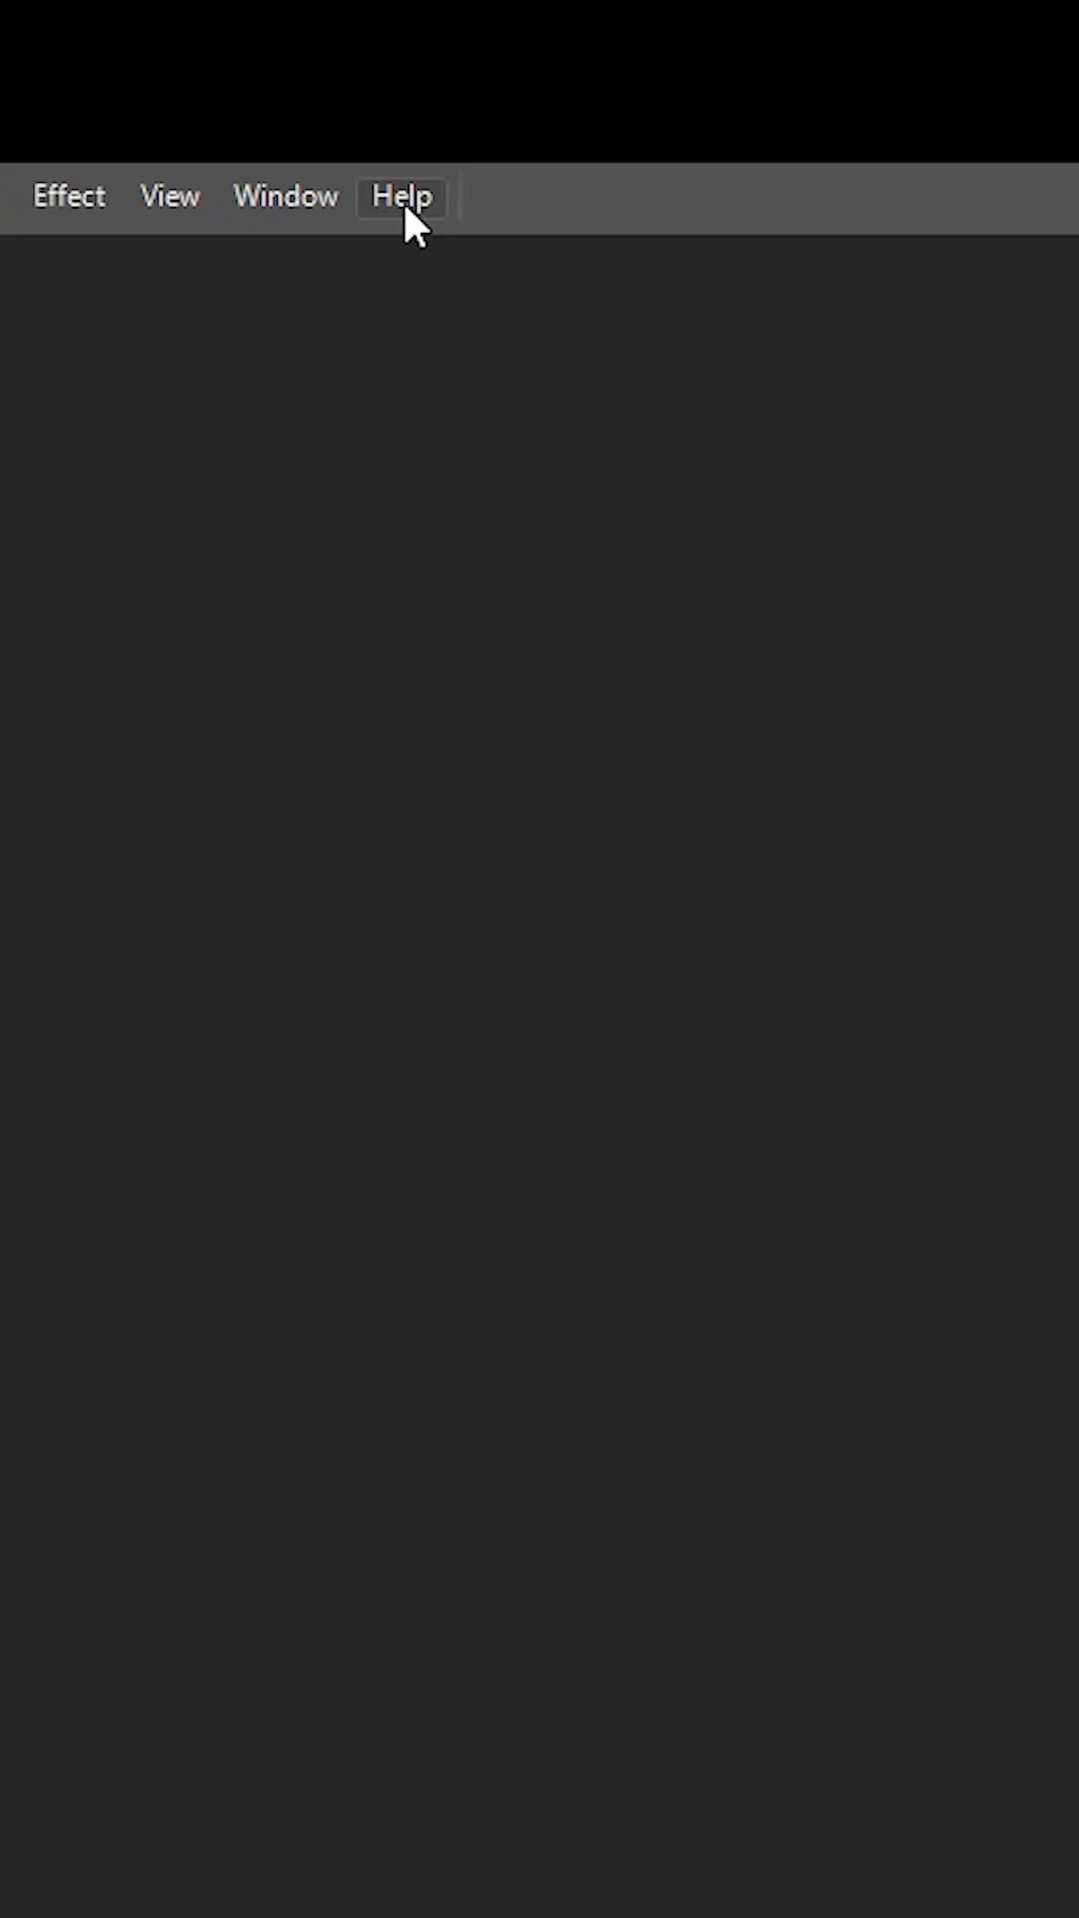
# Show About Illustrator from the Help menu, revealing version 29.1 (64-bit)
pyautogui.click(402, 197)
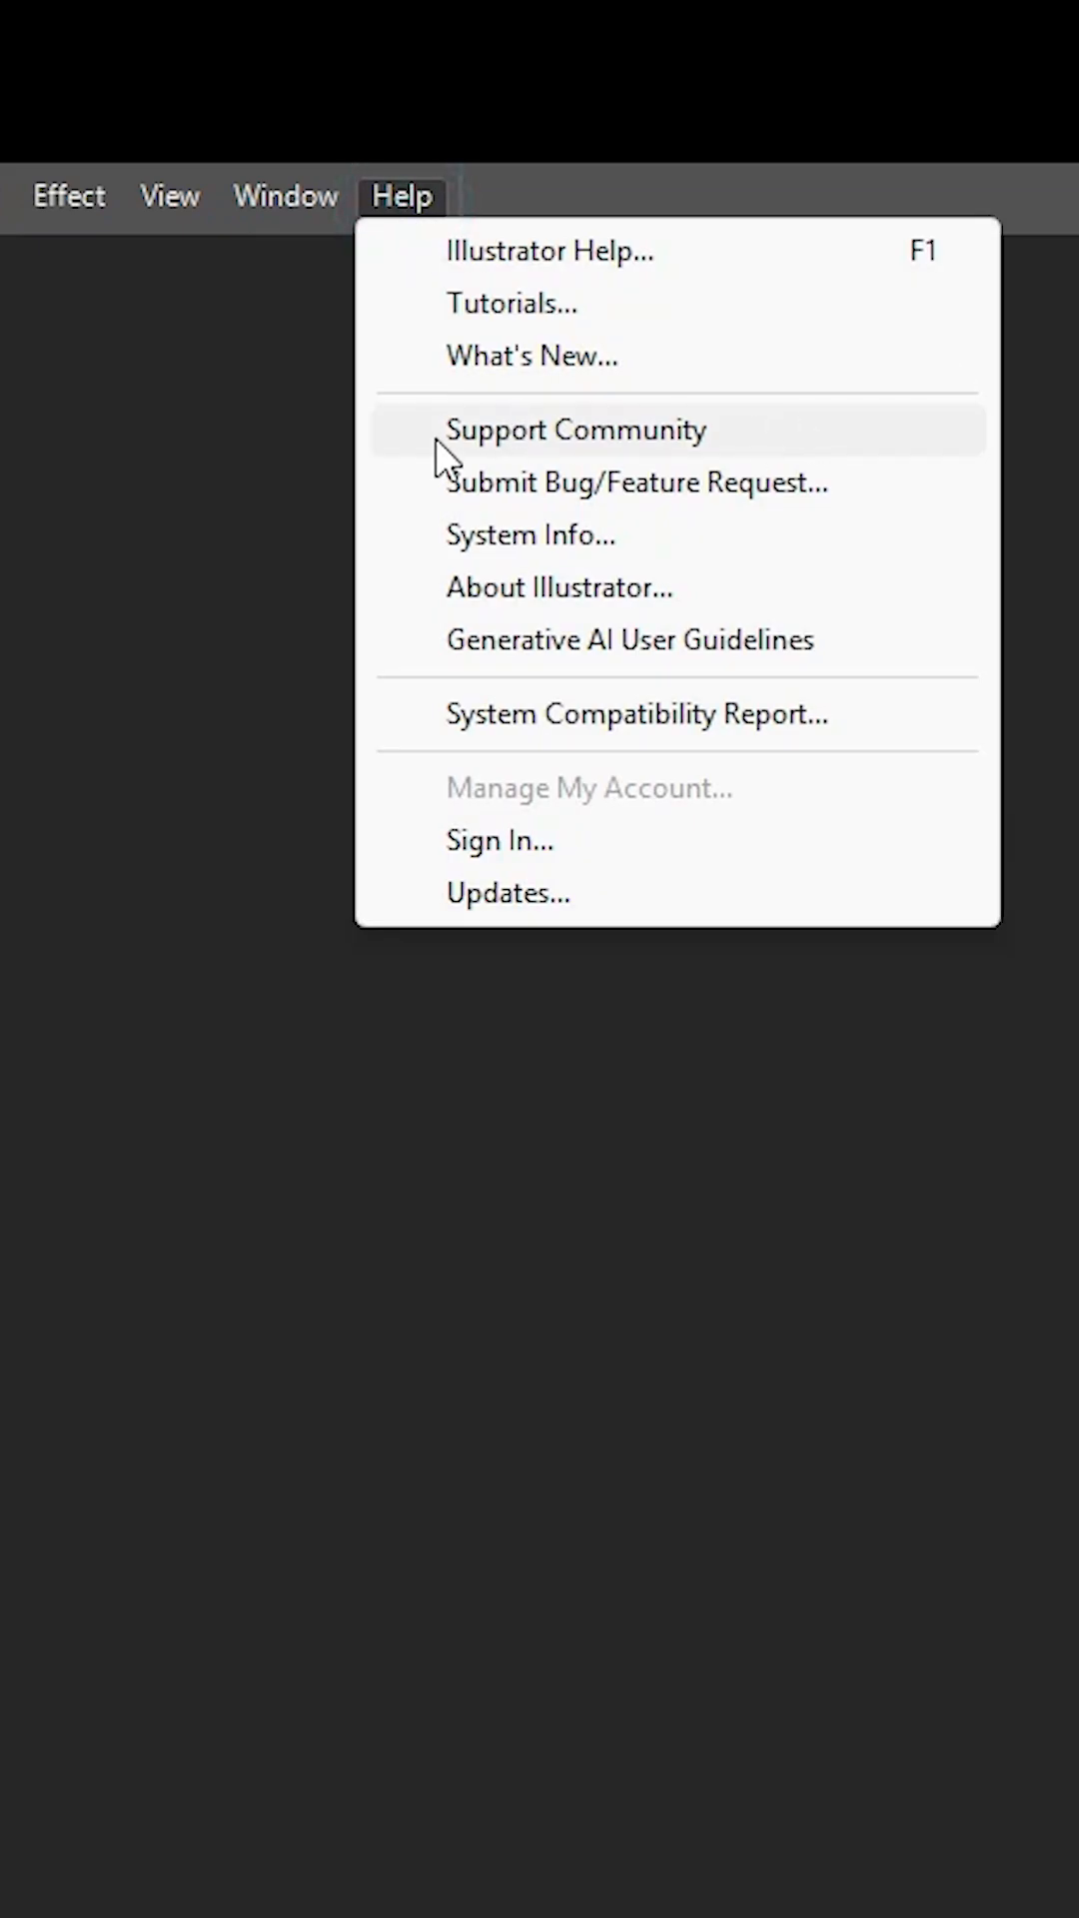
pyautogui.moveTo(440, 611)
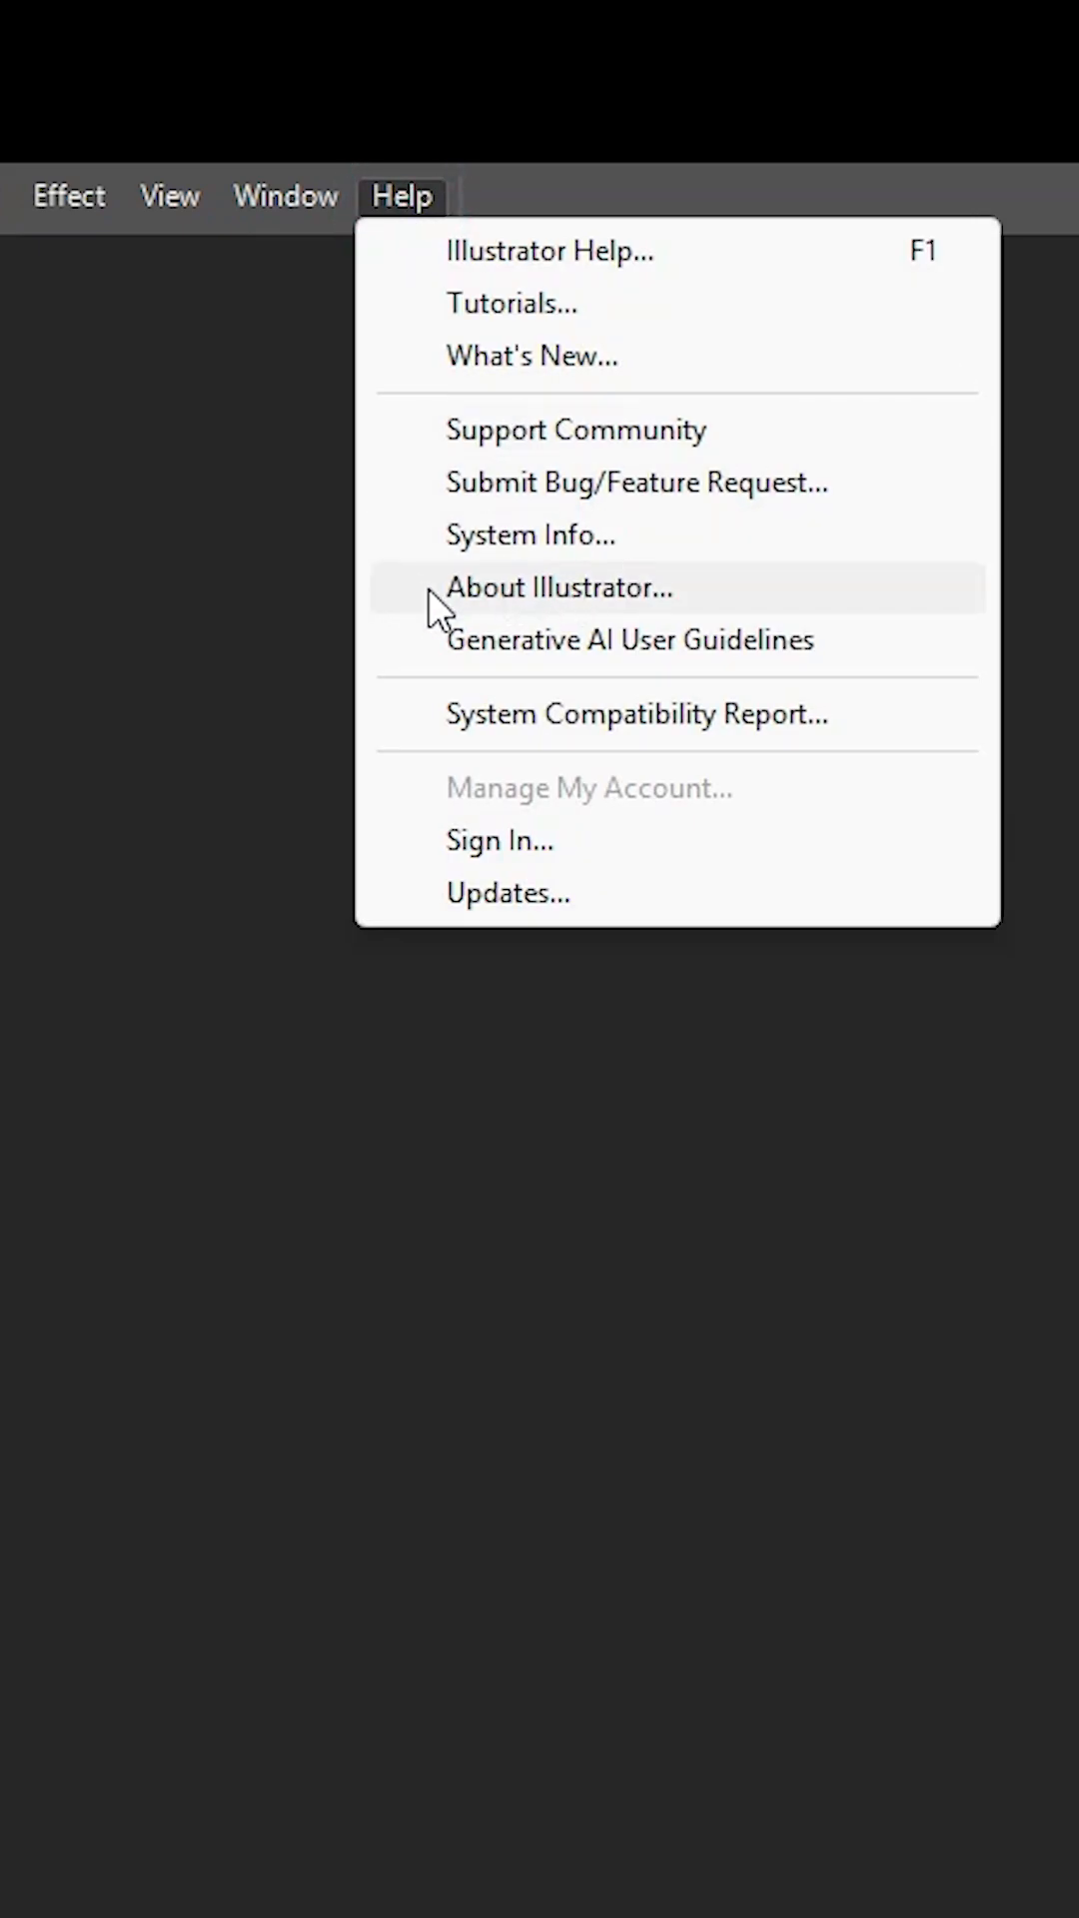
pyautogui.click(579, 589)
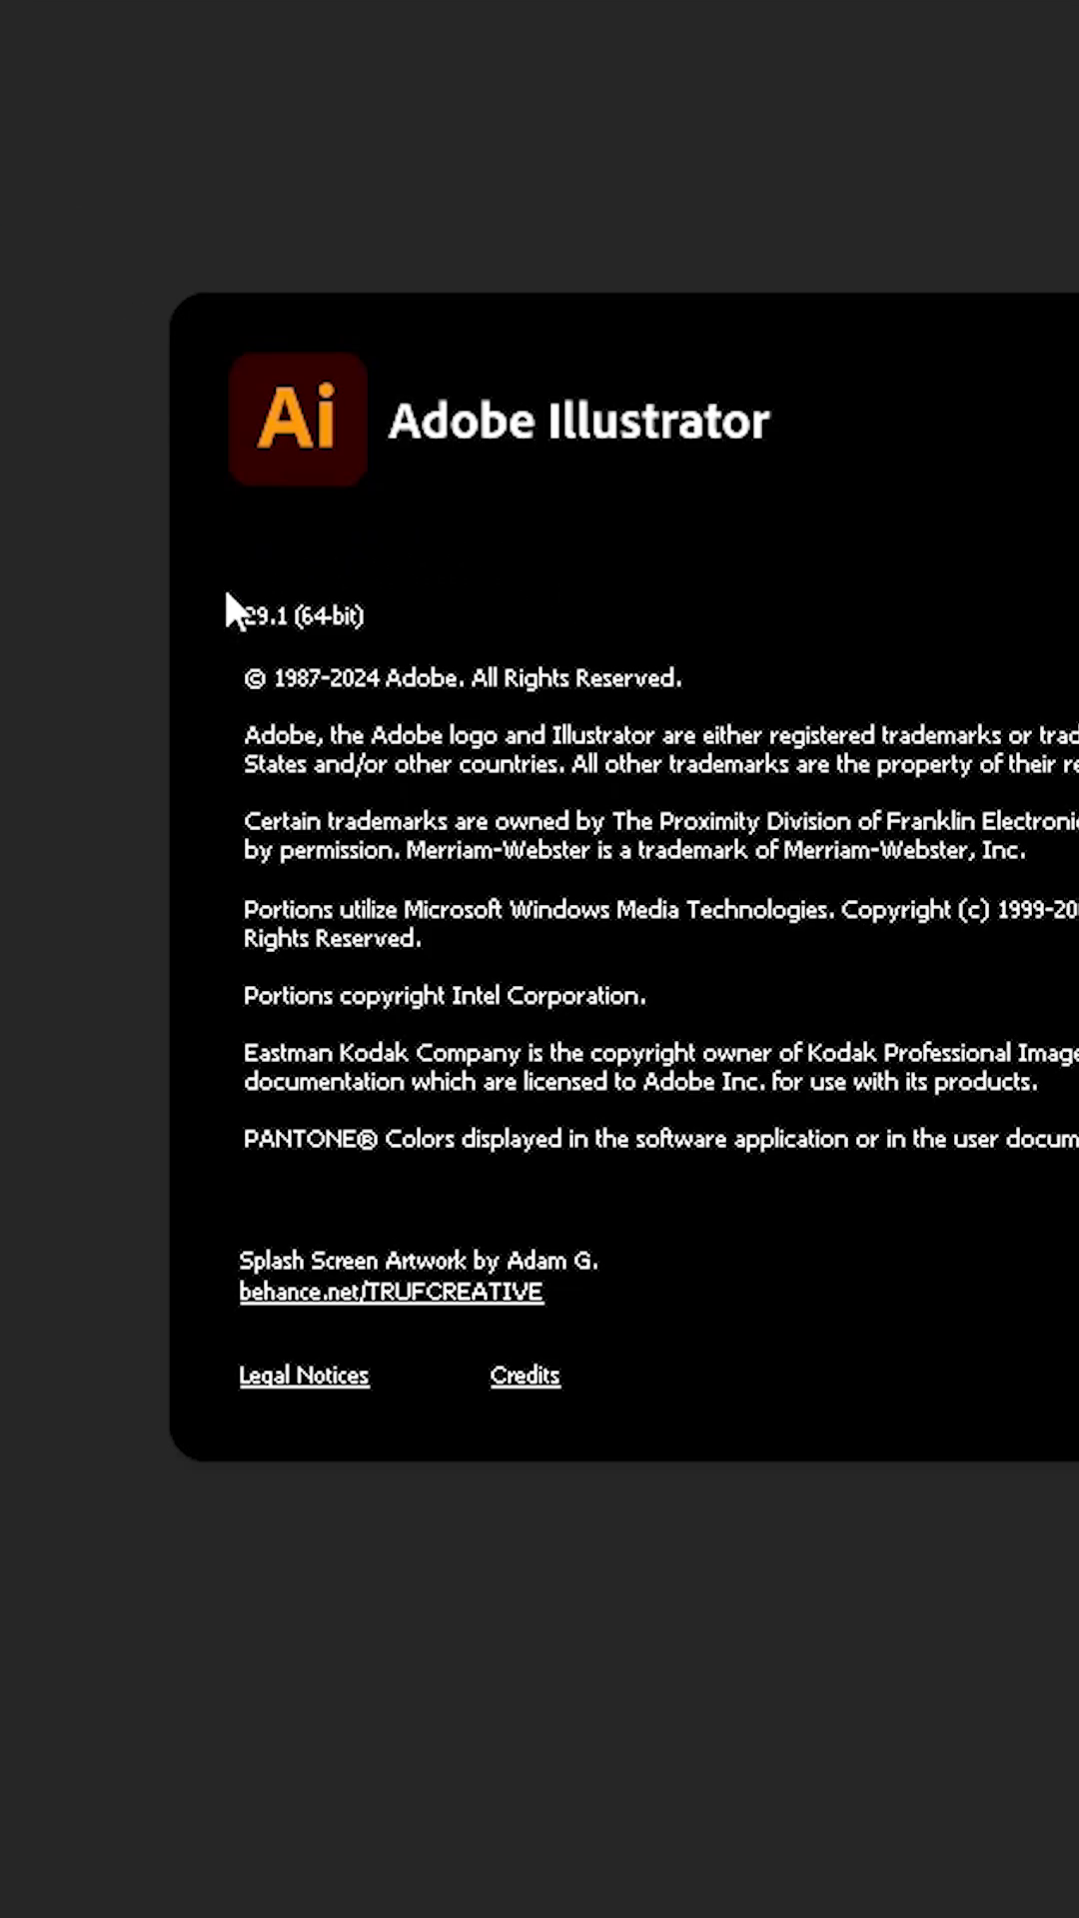
pyautogui.moveTo(270, 665)
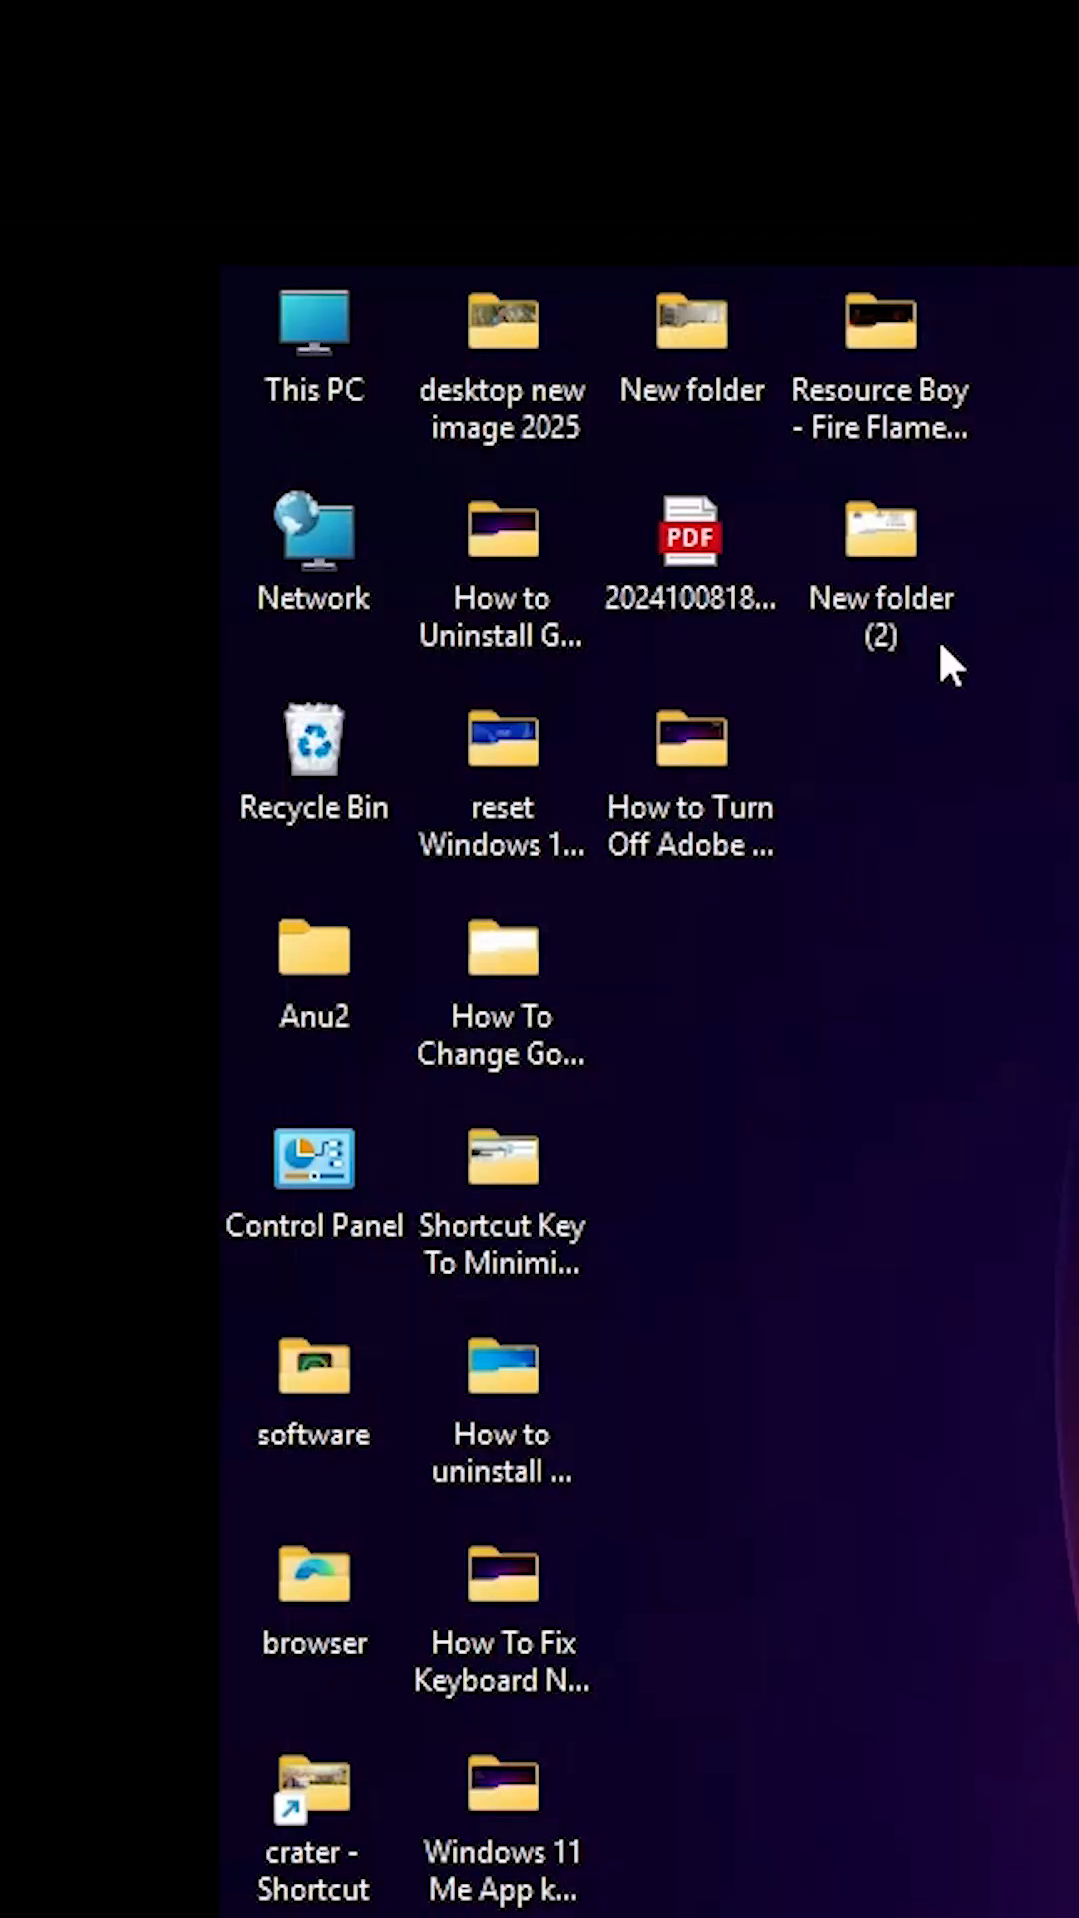
# Browse from This PC into Local Disk (C:) and the Users folder
pyautogui.click(314, 400)
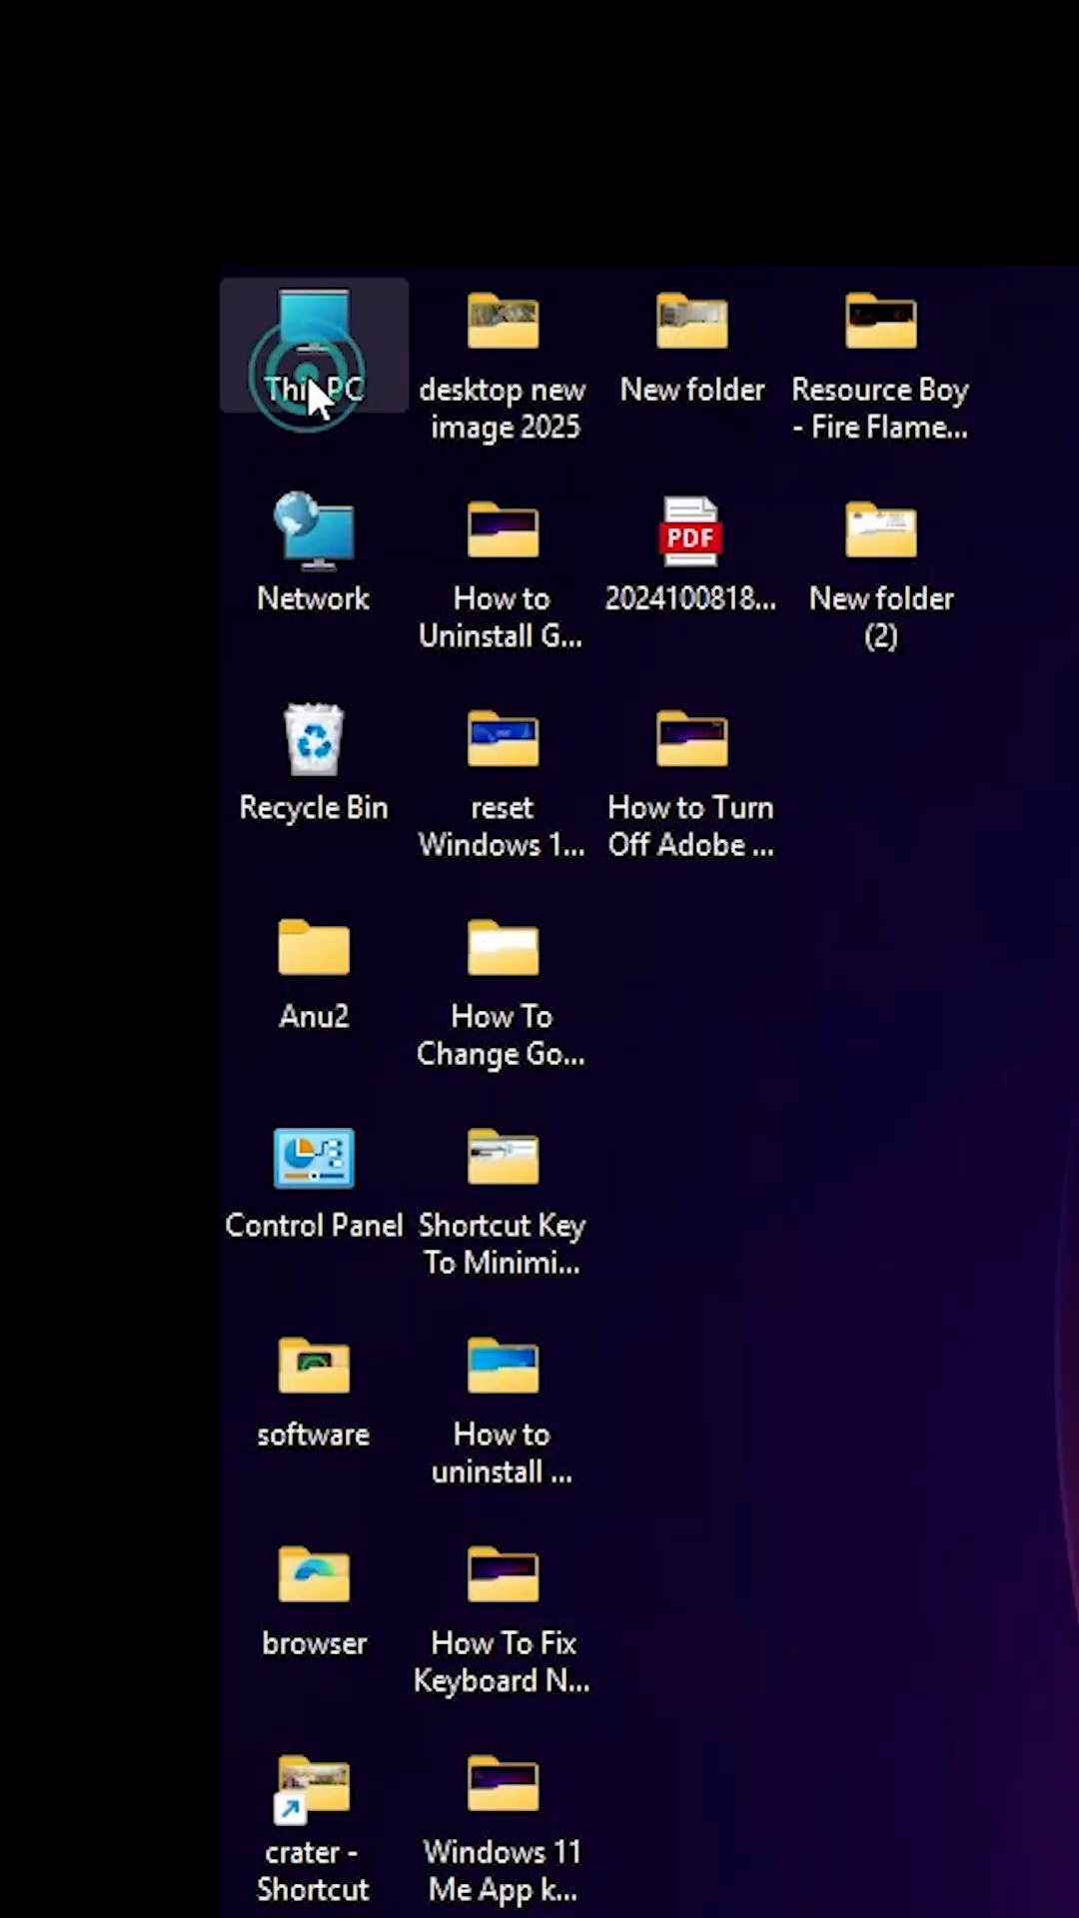
pyautogui.doubleClick(315, 330)
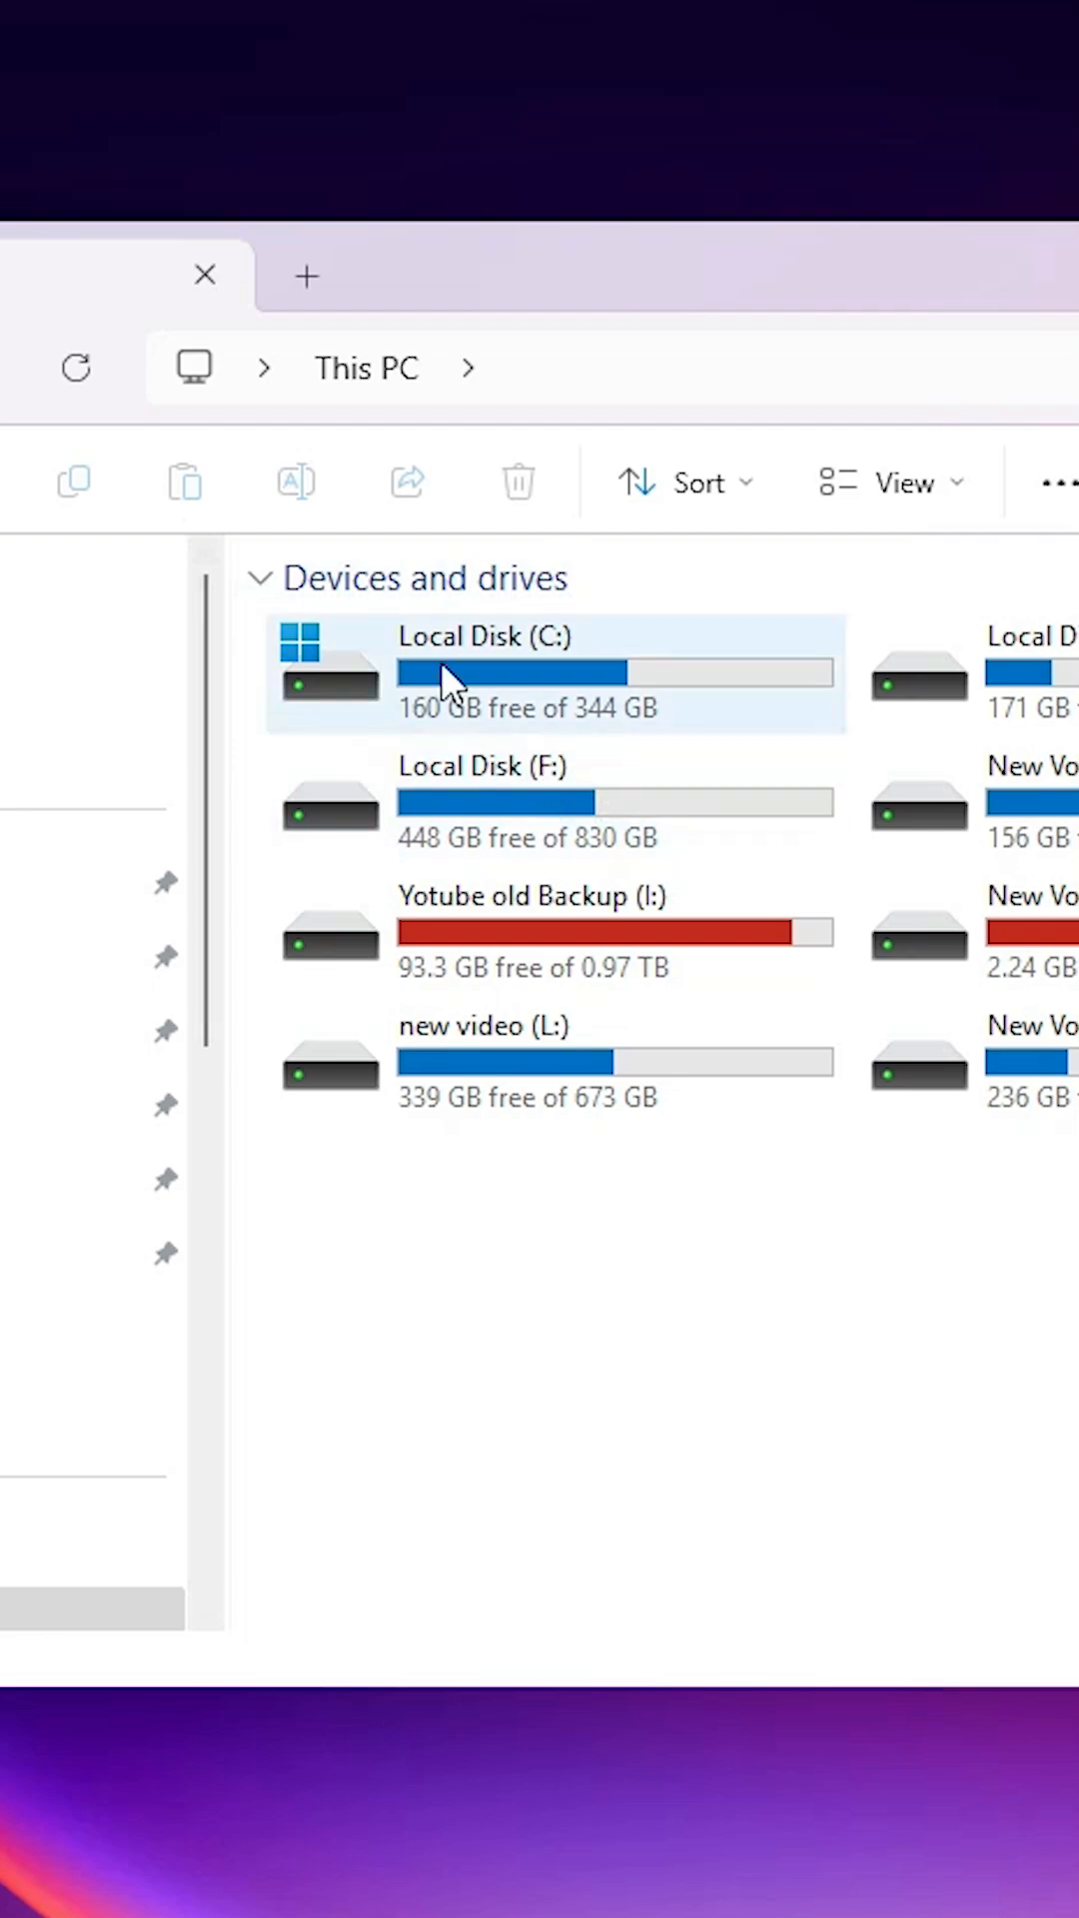
pyautogui.doubleClick(453, 673)
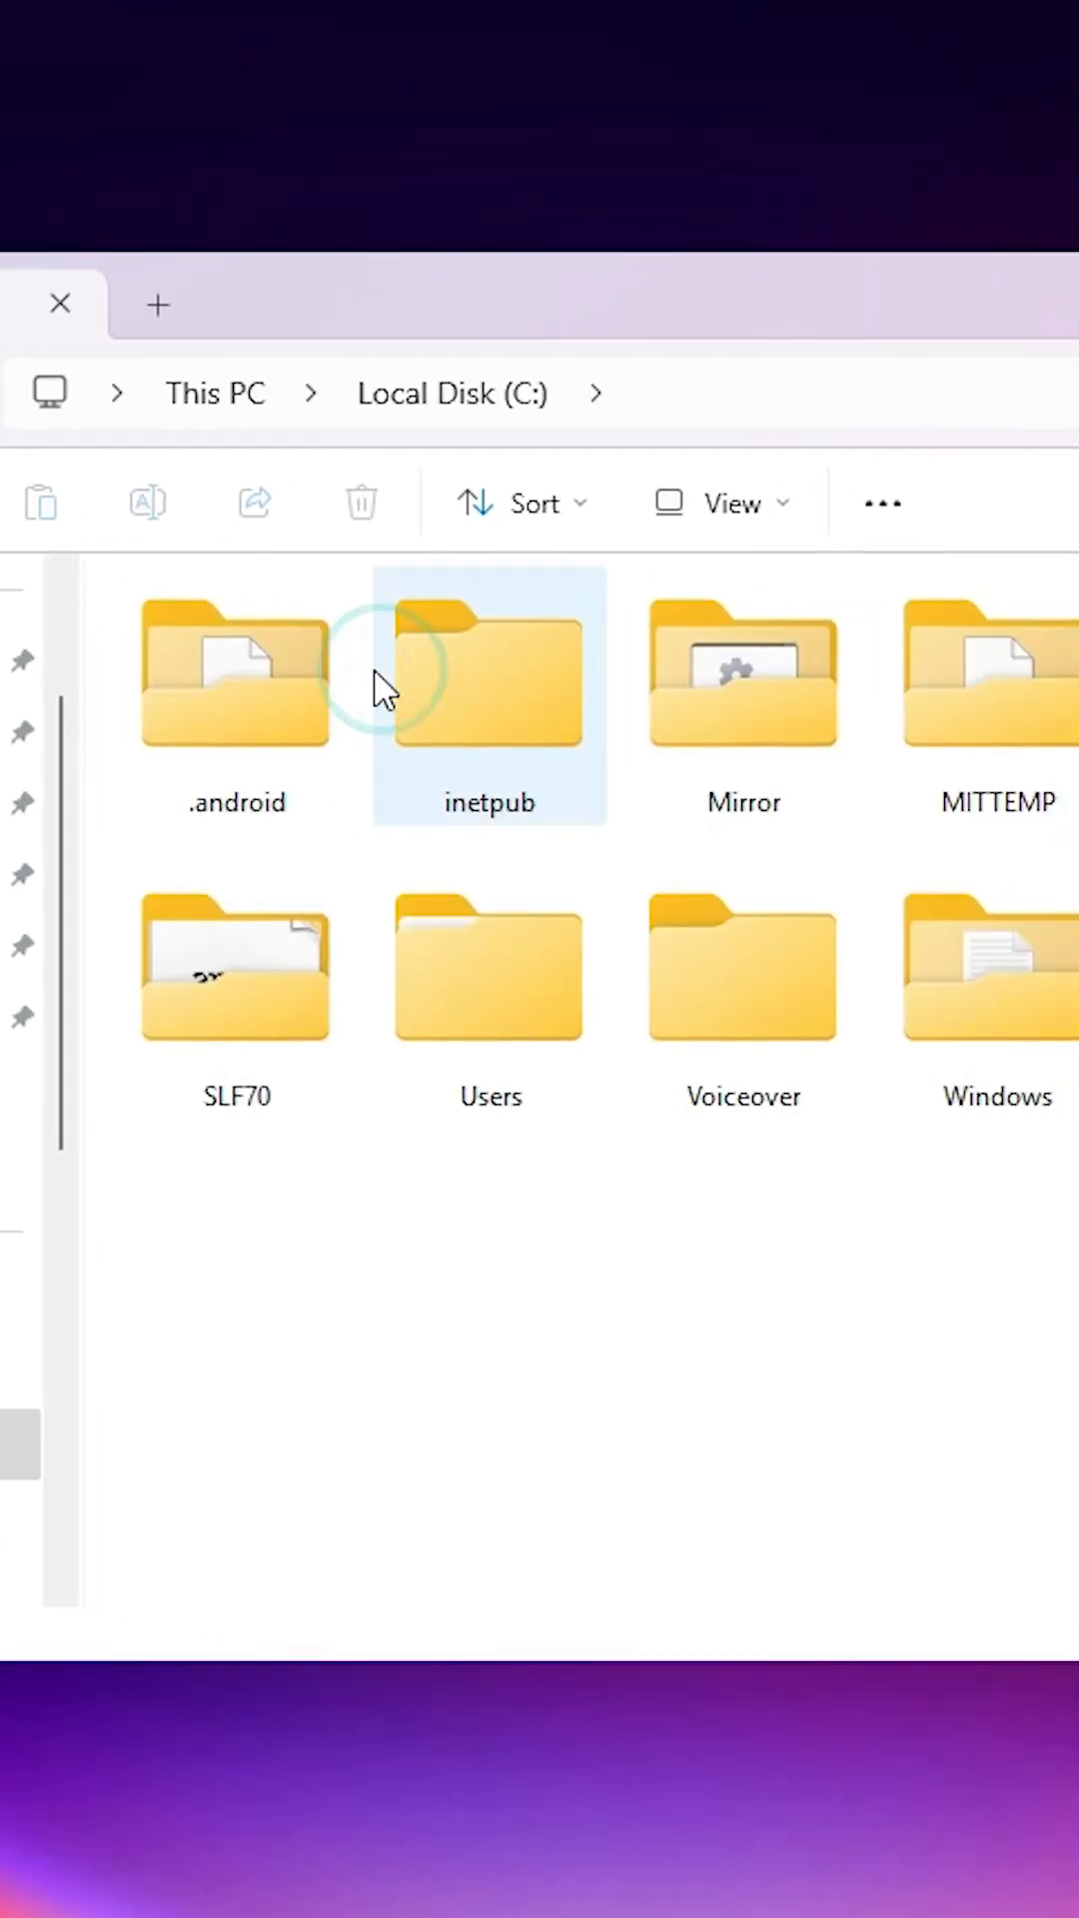
pyautogui.moveTo(493, 1016)
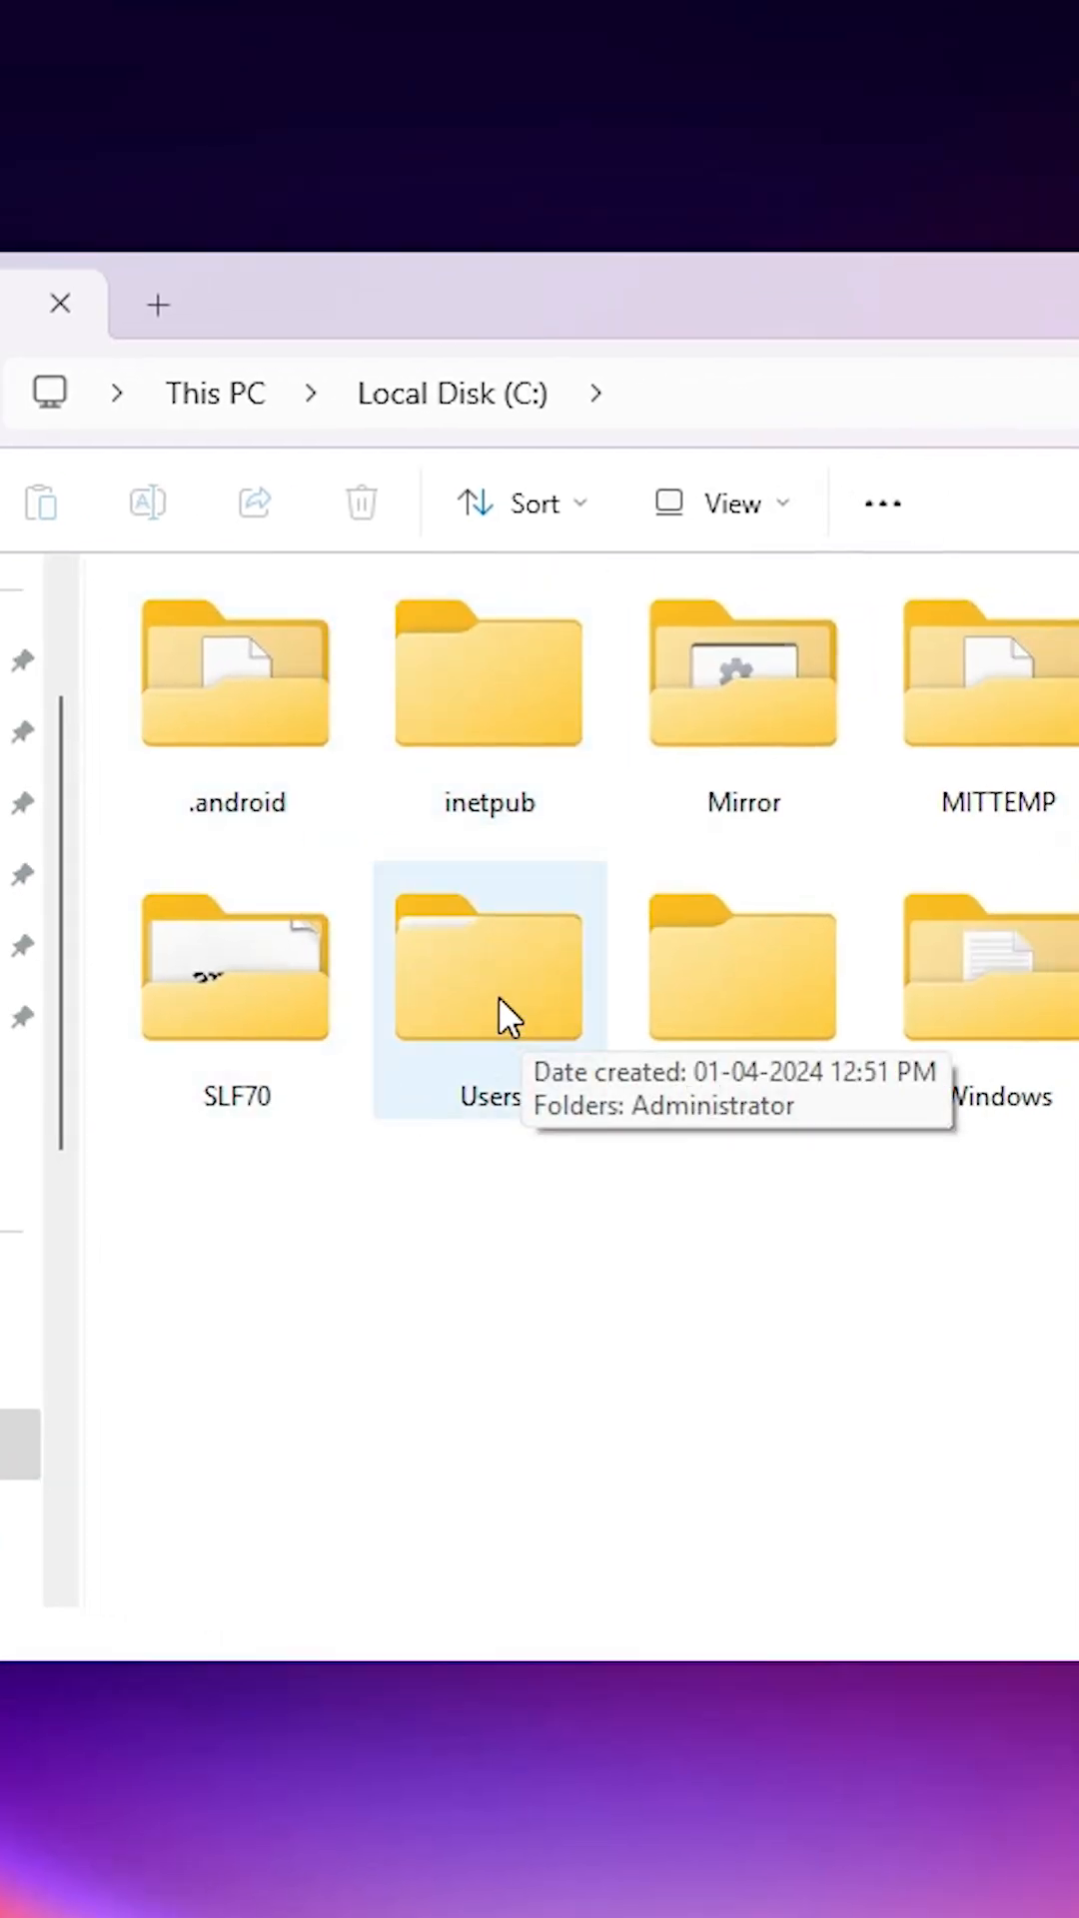
pyautogui.doubleClick(484, 966)
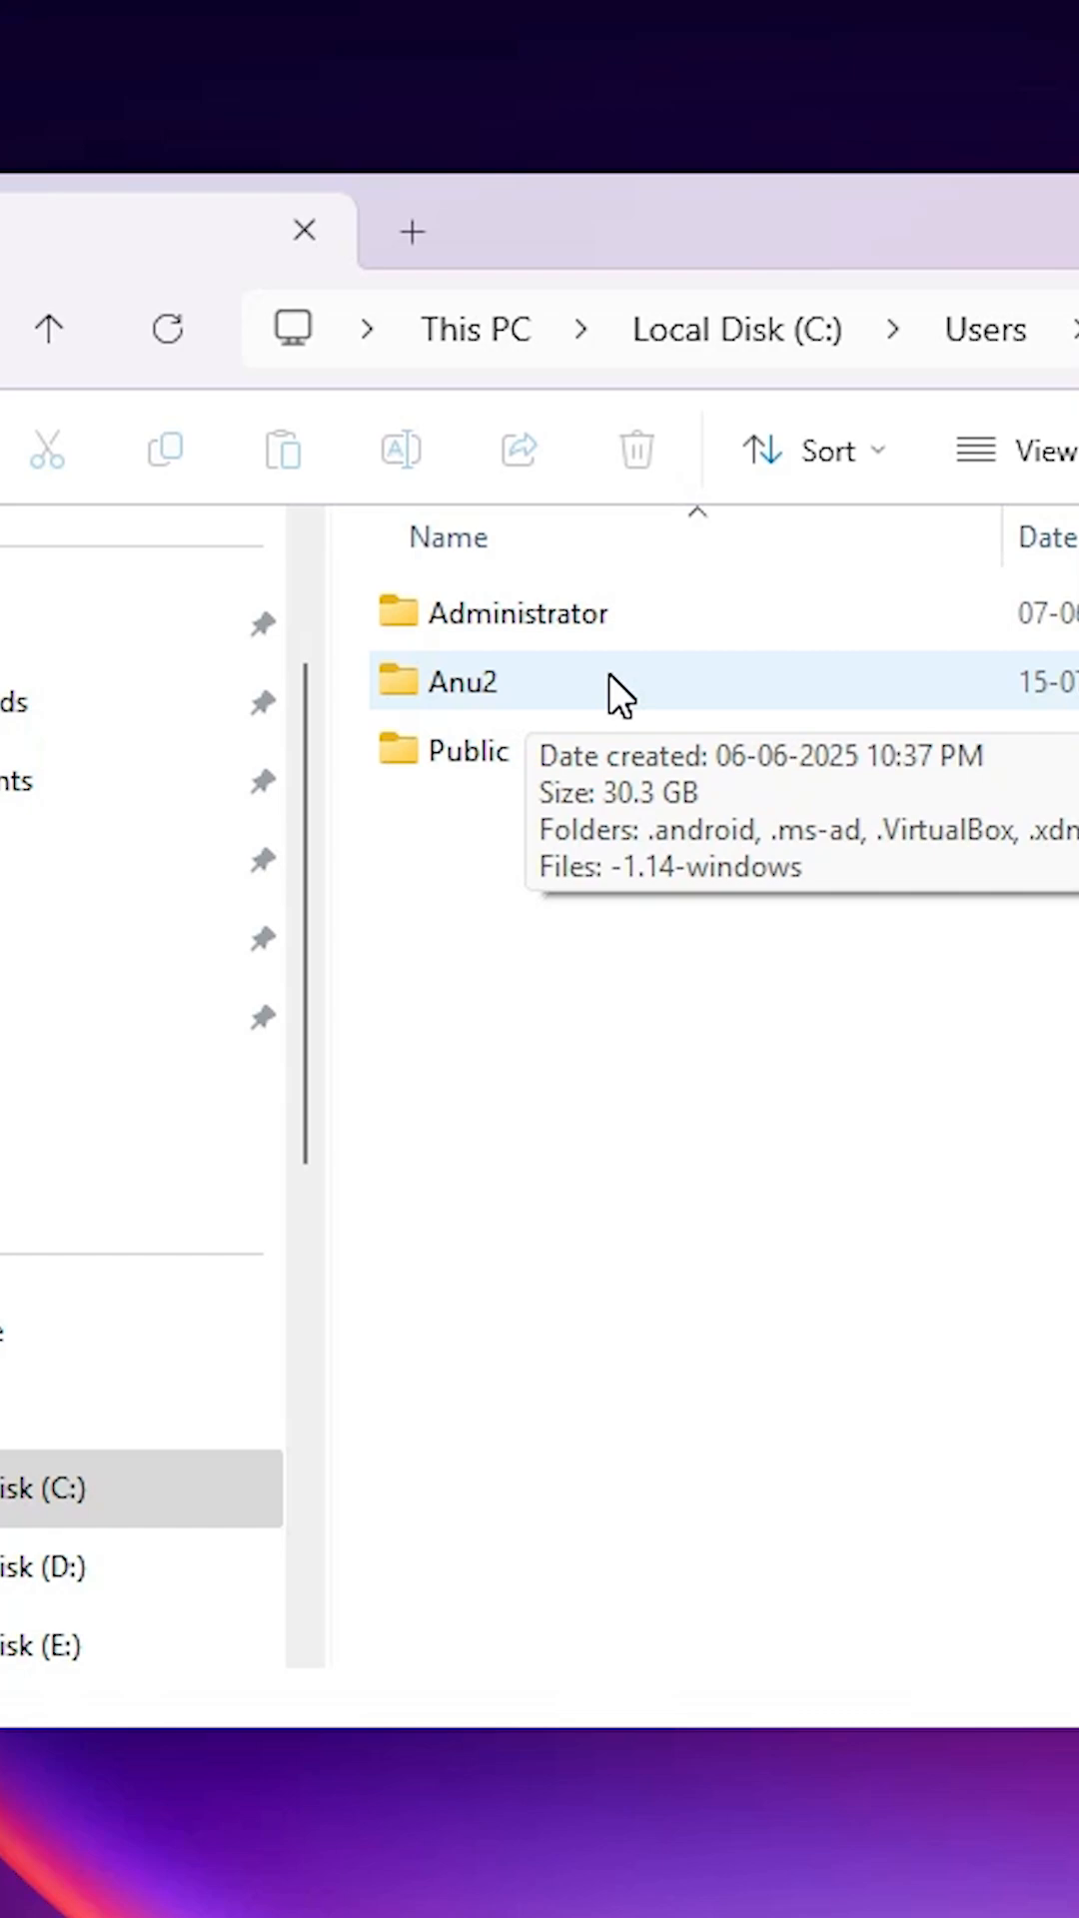
pyautogui.moveTo(552, 709)
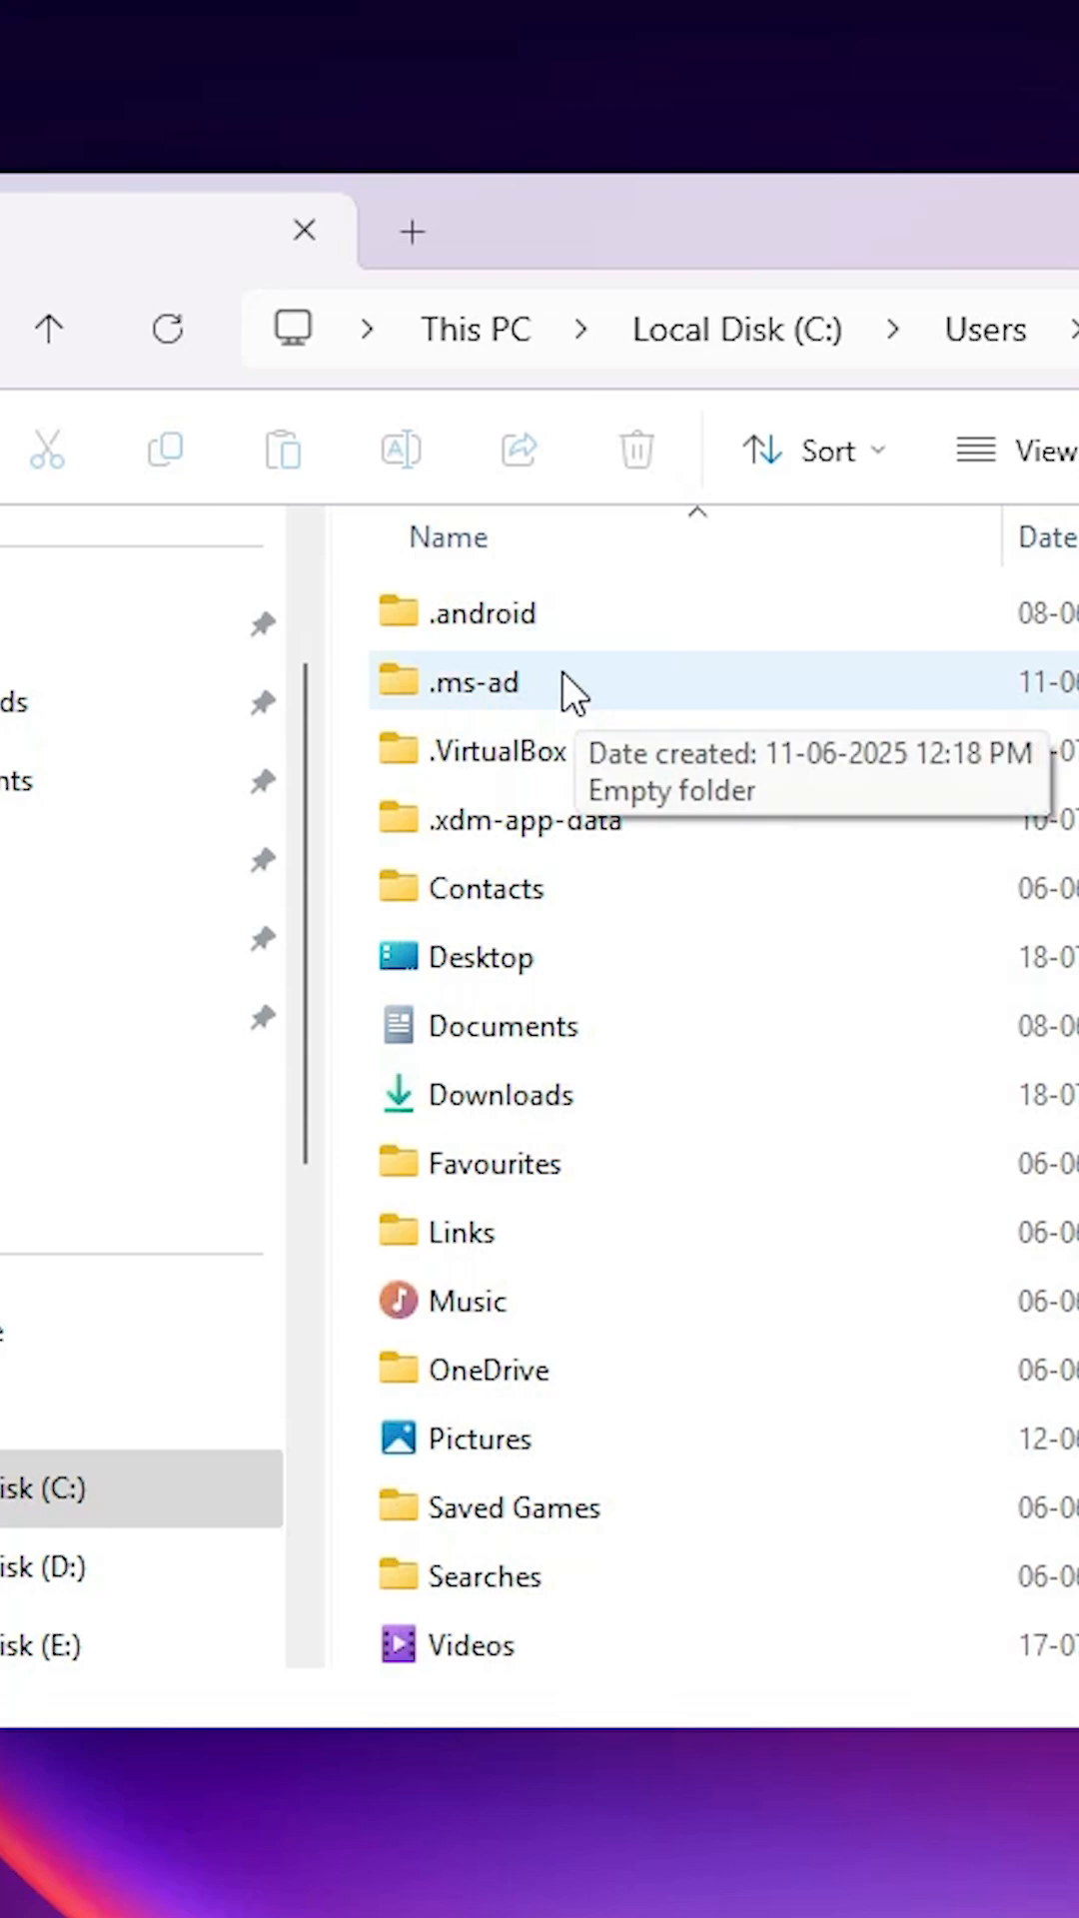
pyautogui.moveTo(685, 1404)
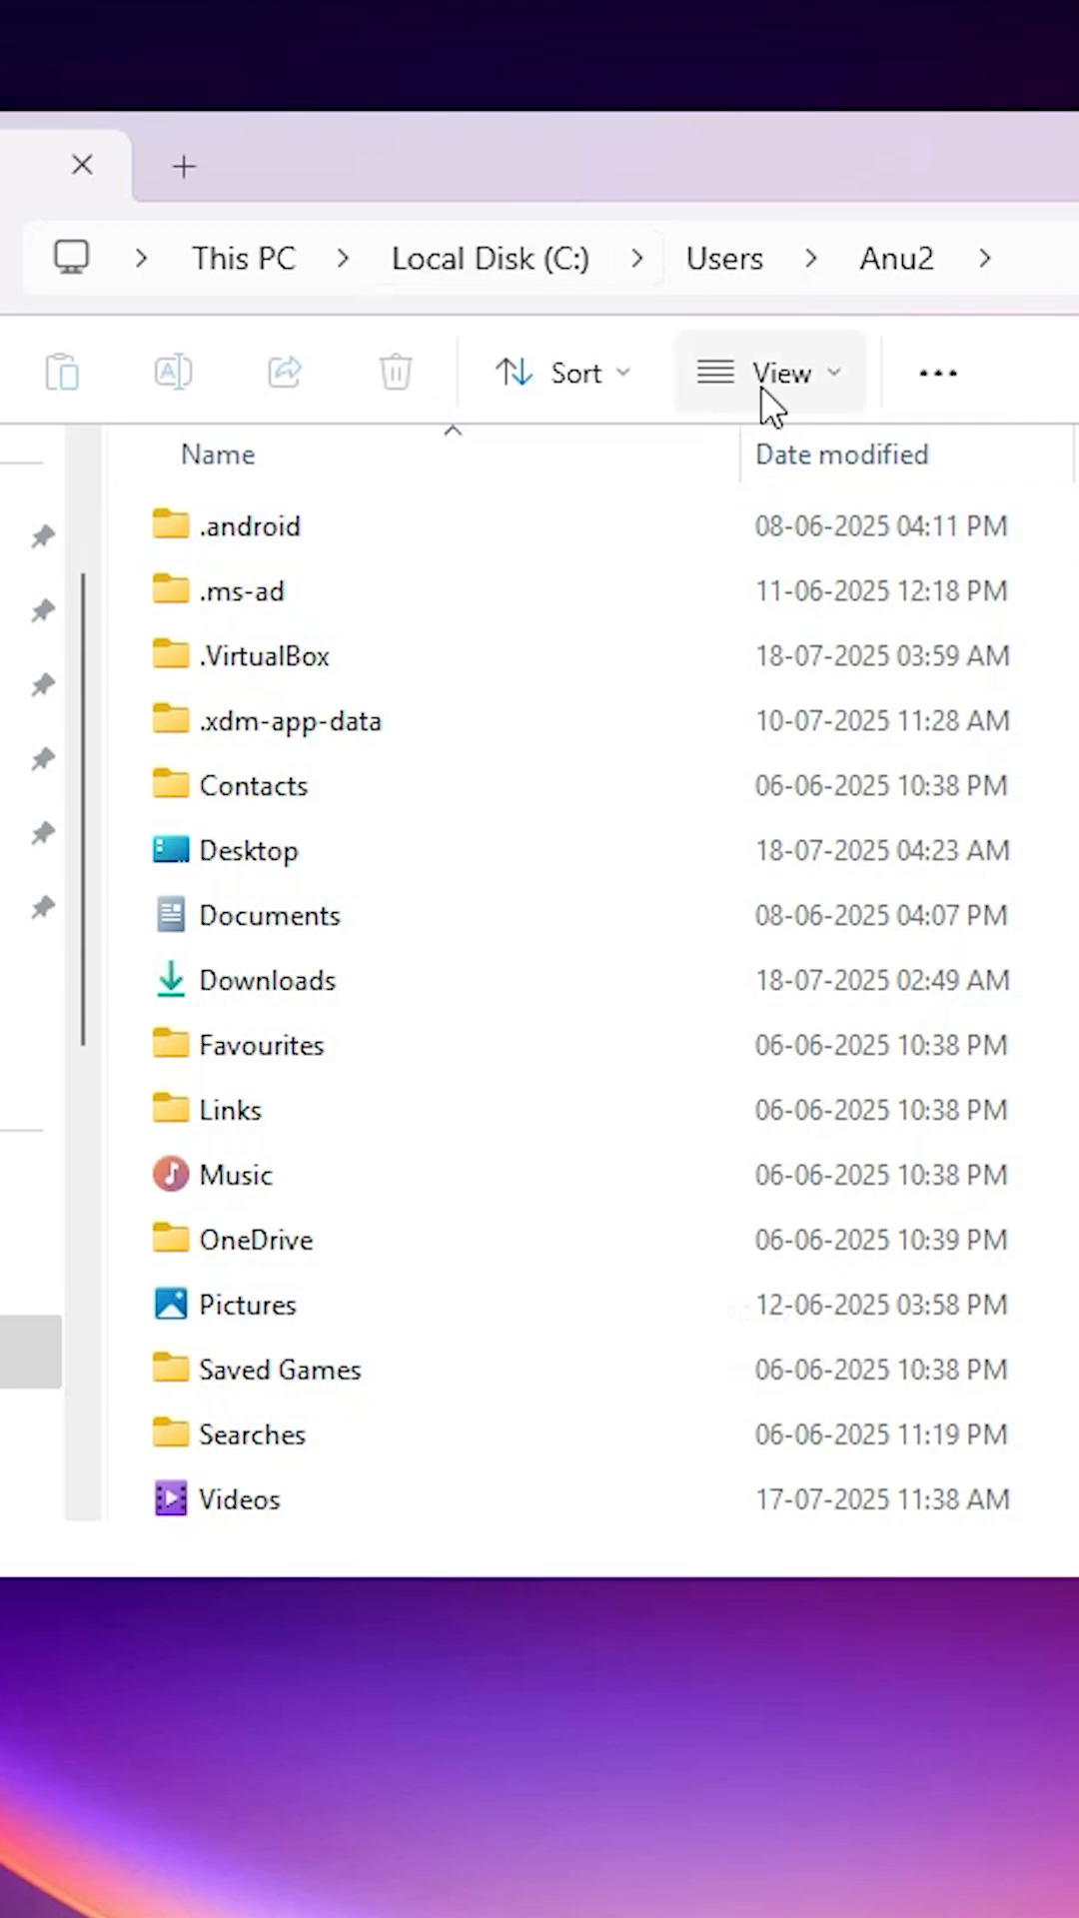
# Enable Hidden items under View > Show so AppData appears
pyautogui.click(780, 373)
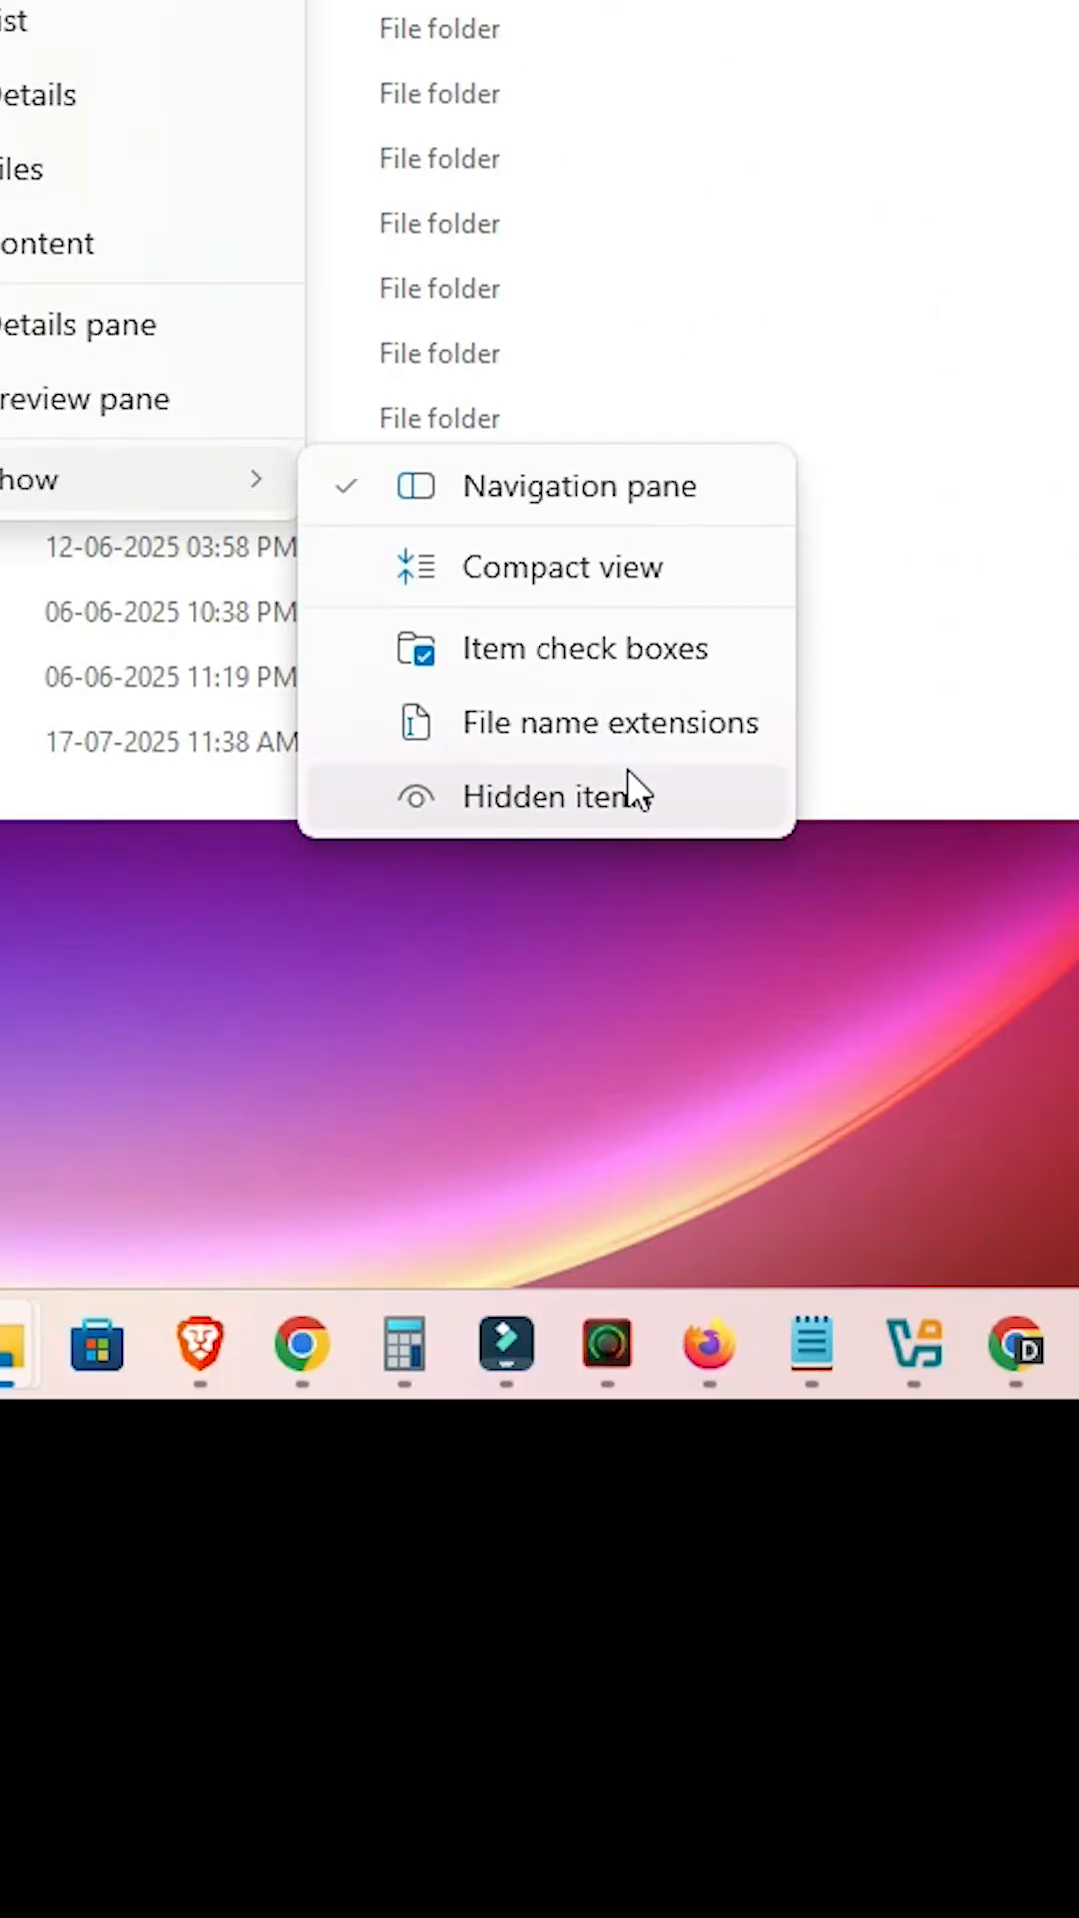
pyautogui.click(556, 796)
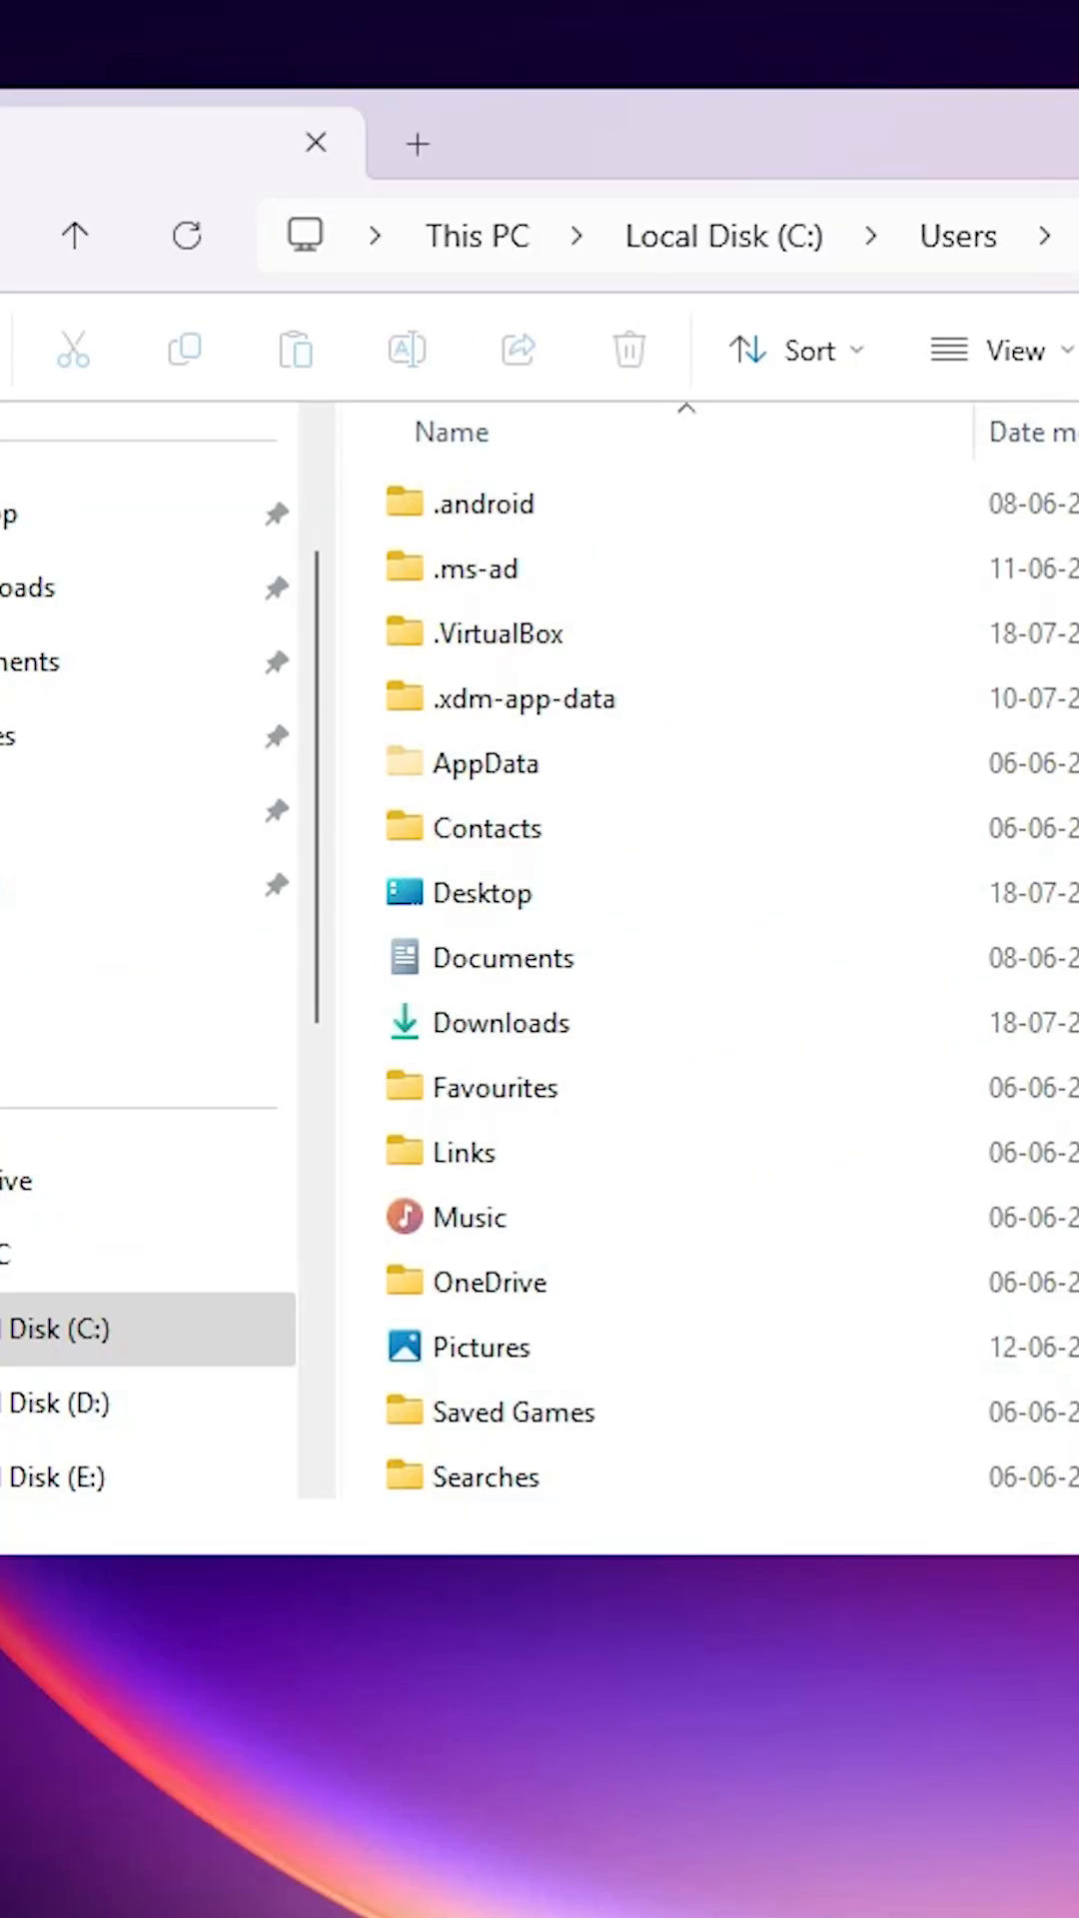
pyautogui.moveTo(954, 1202)
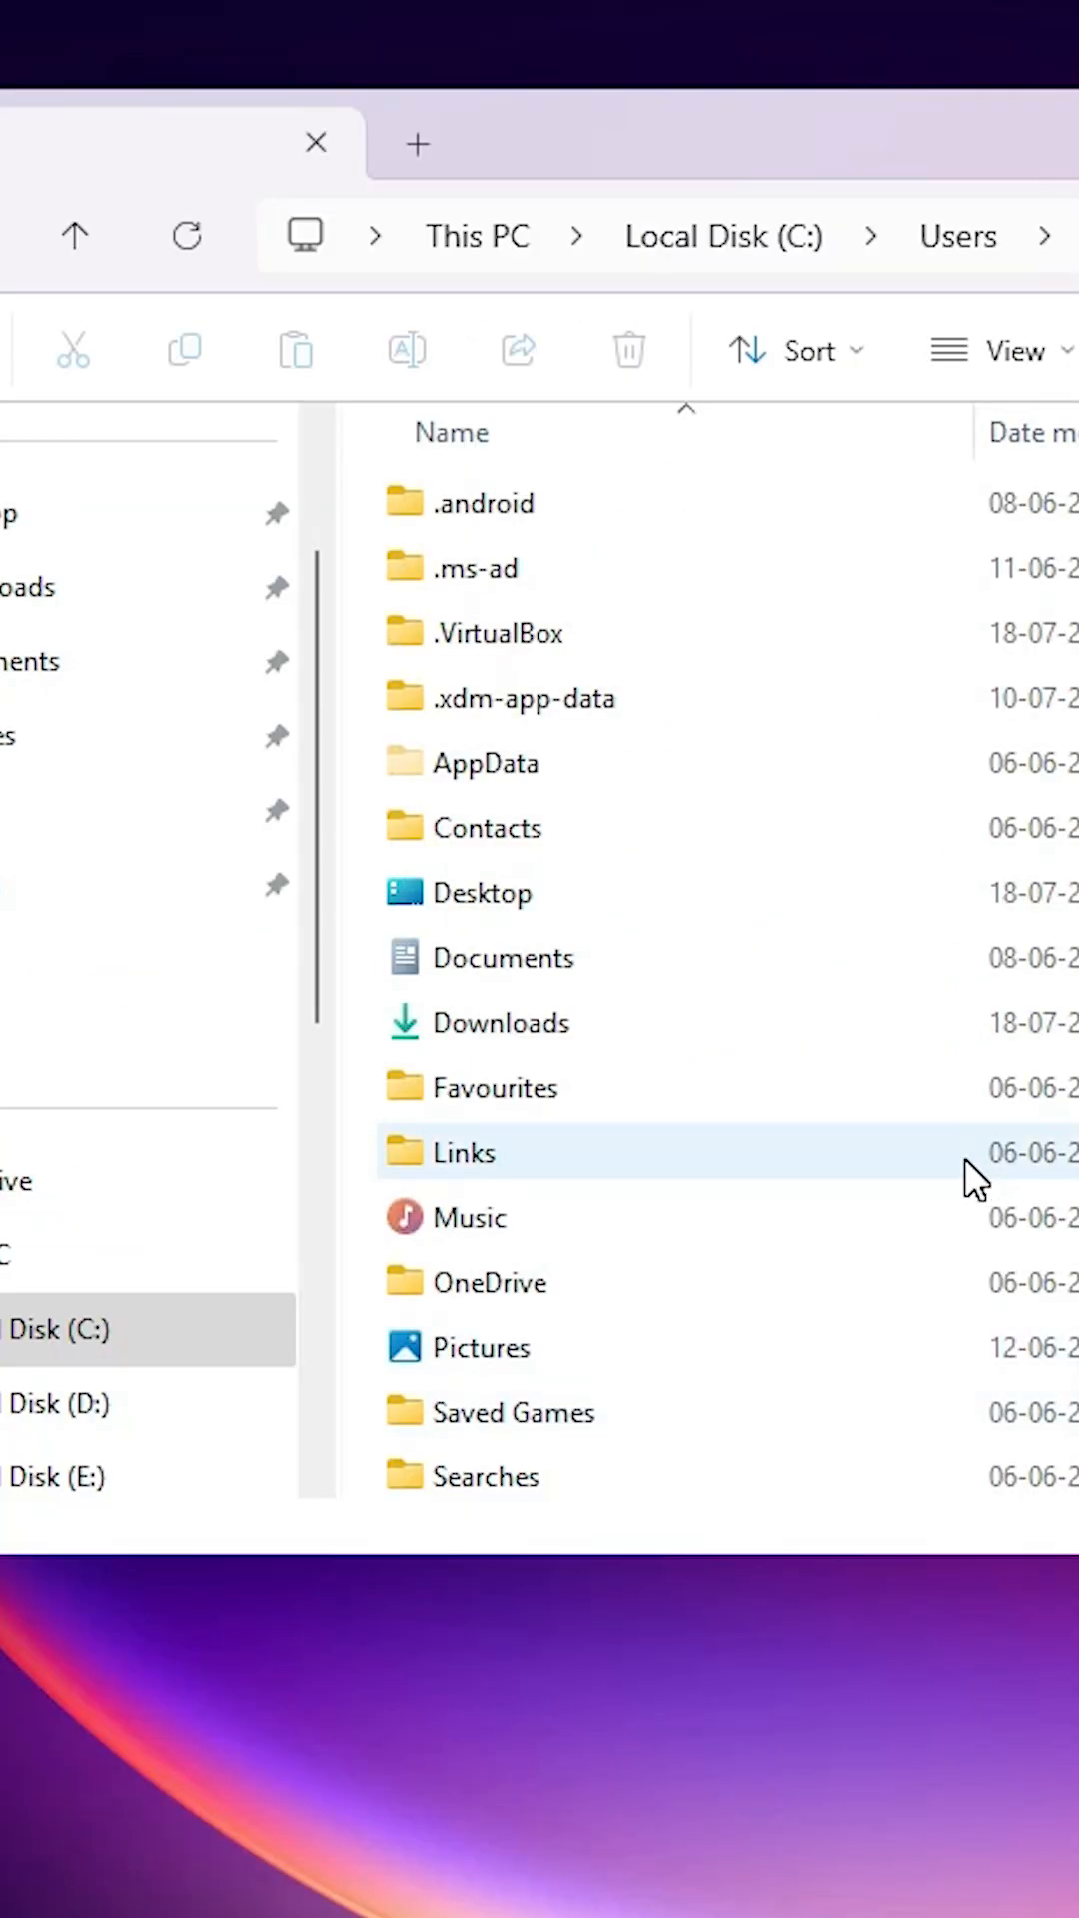
# On the Windows 10 layout, tick Hidden items in the View ribbon of This PC
pyautogui.click(314, 142)
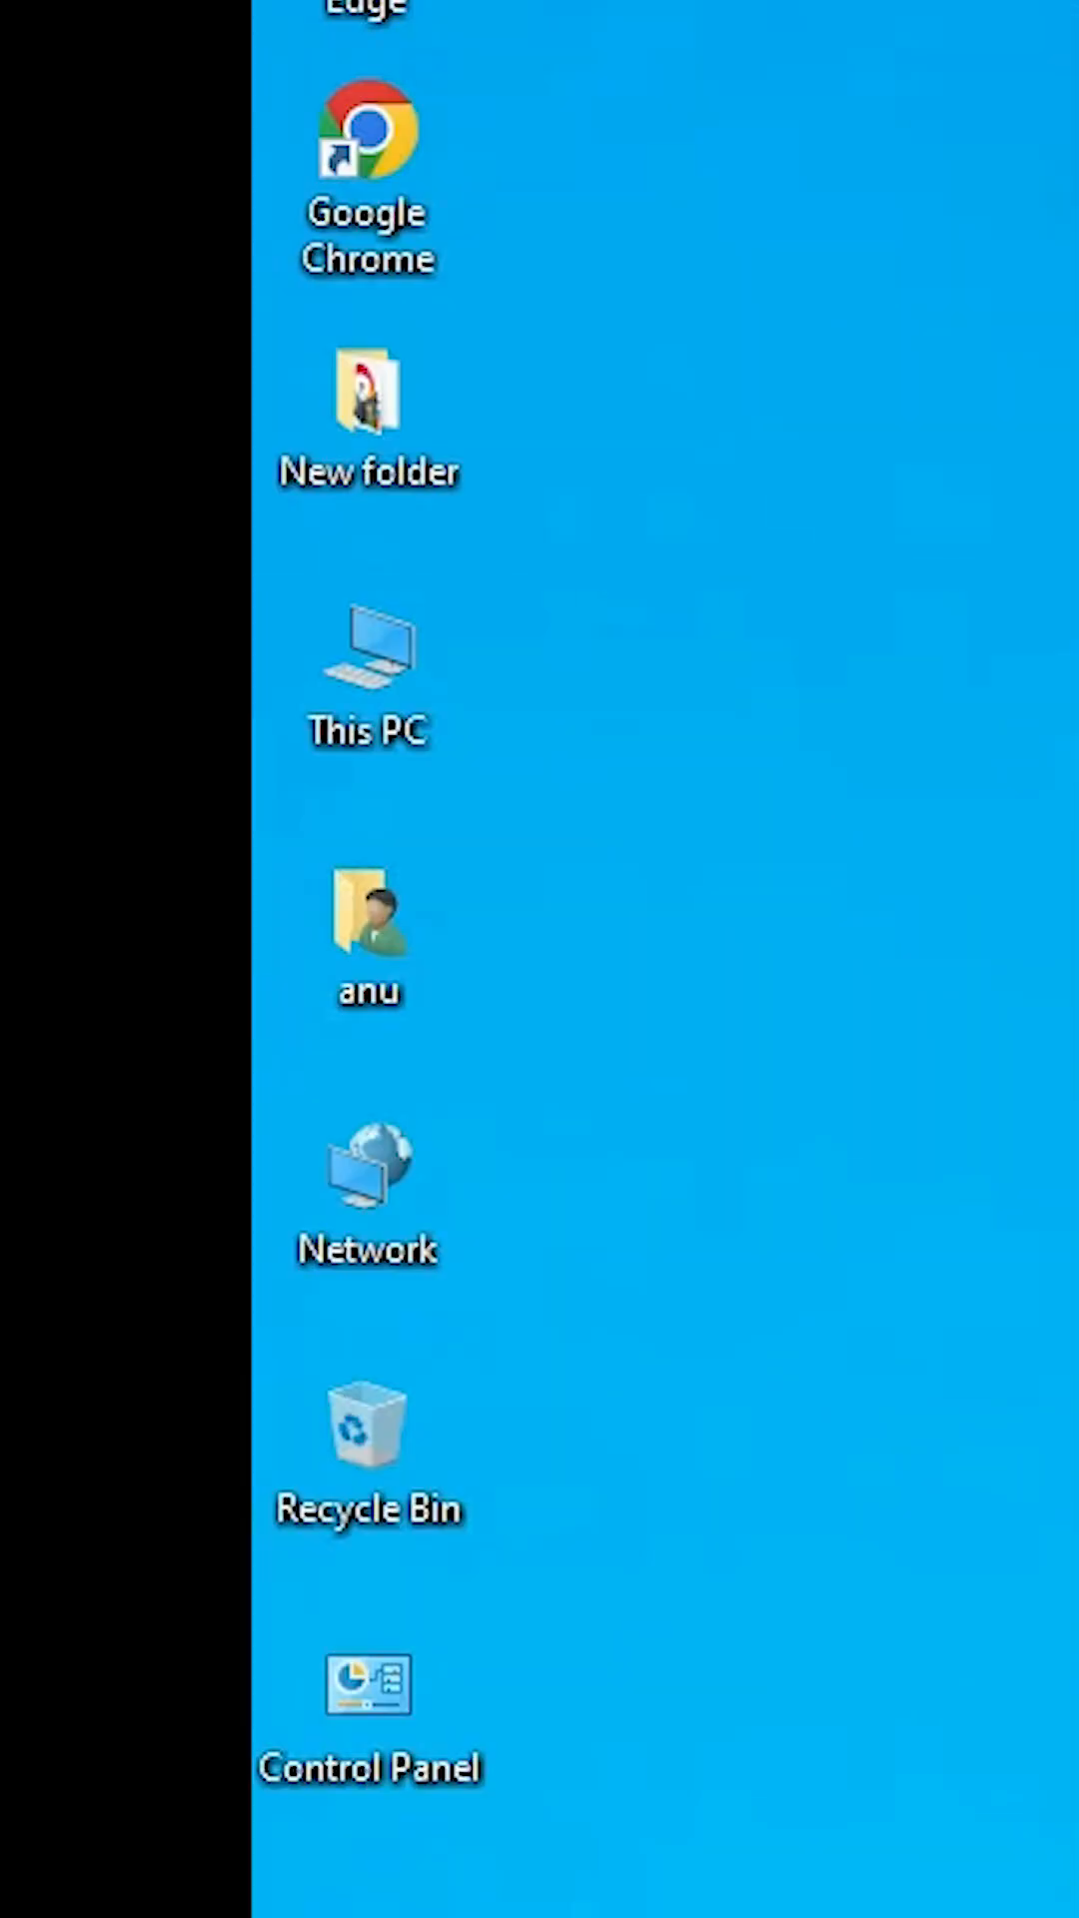
pyautogui.doubleClick(368, 662)
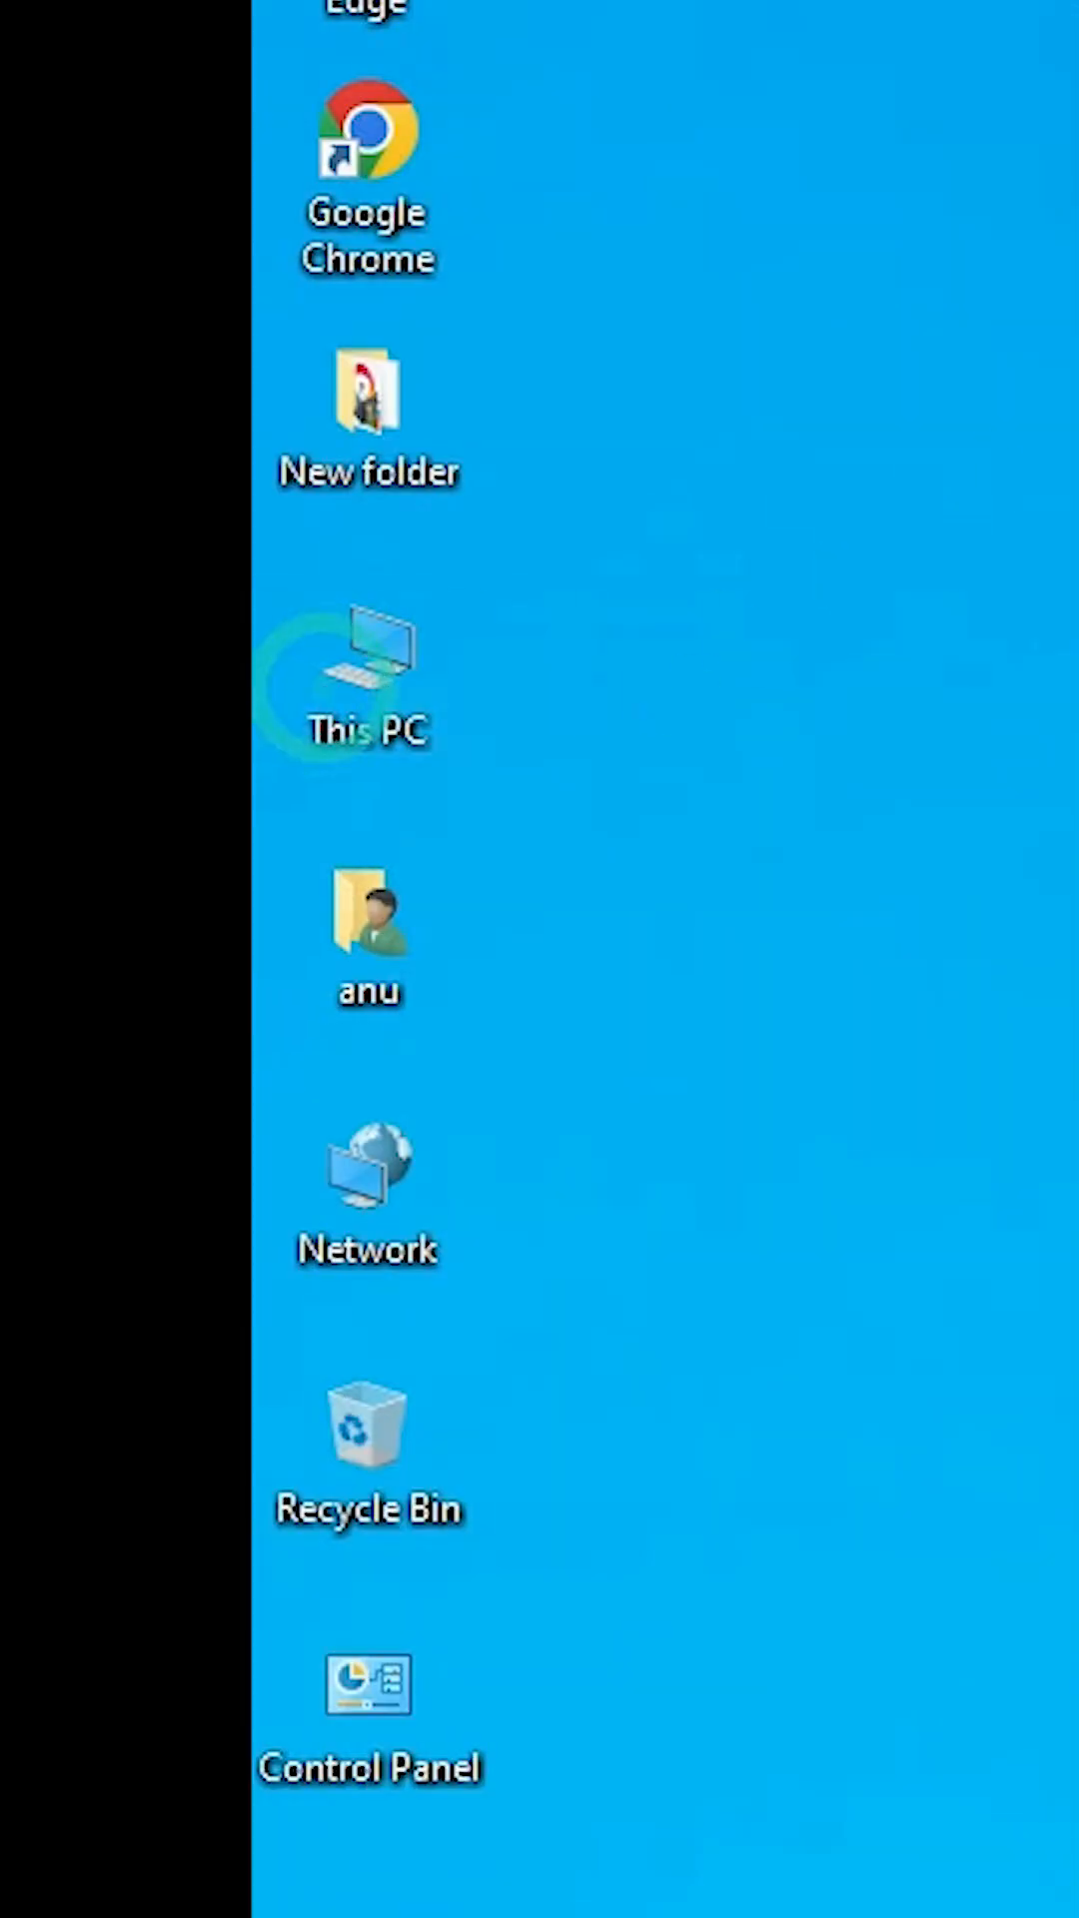
pyautogui.doubleClick(366, 673)
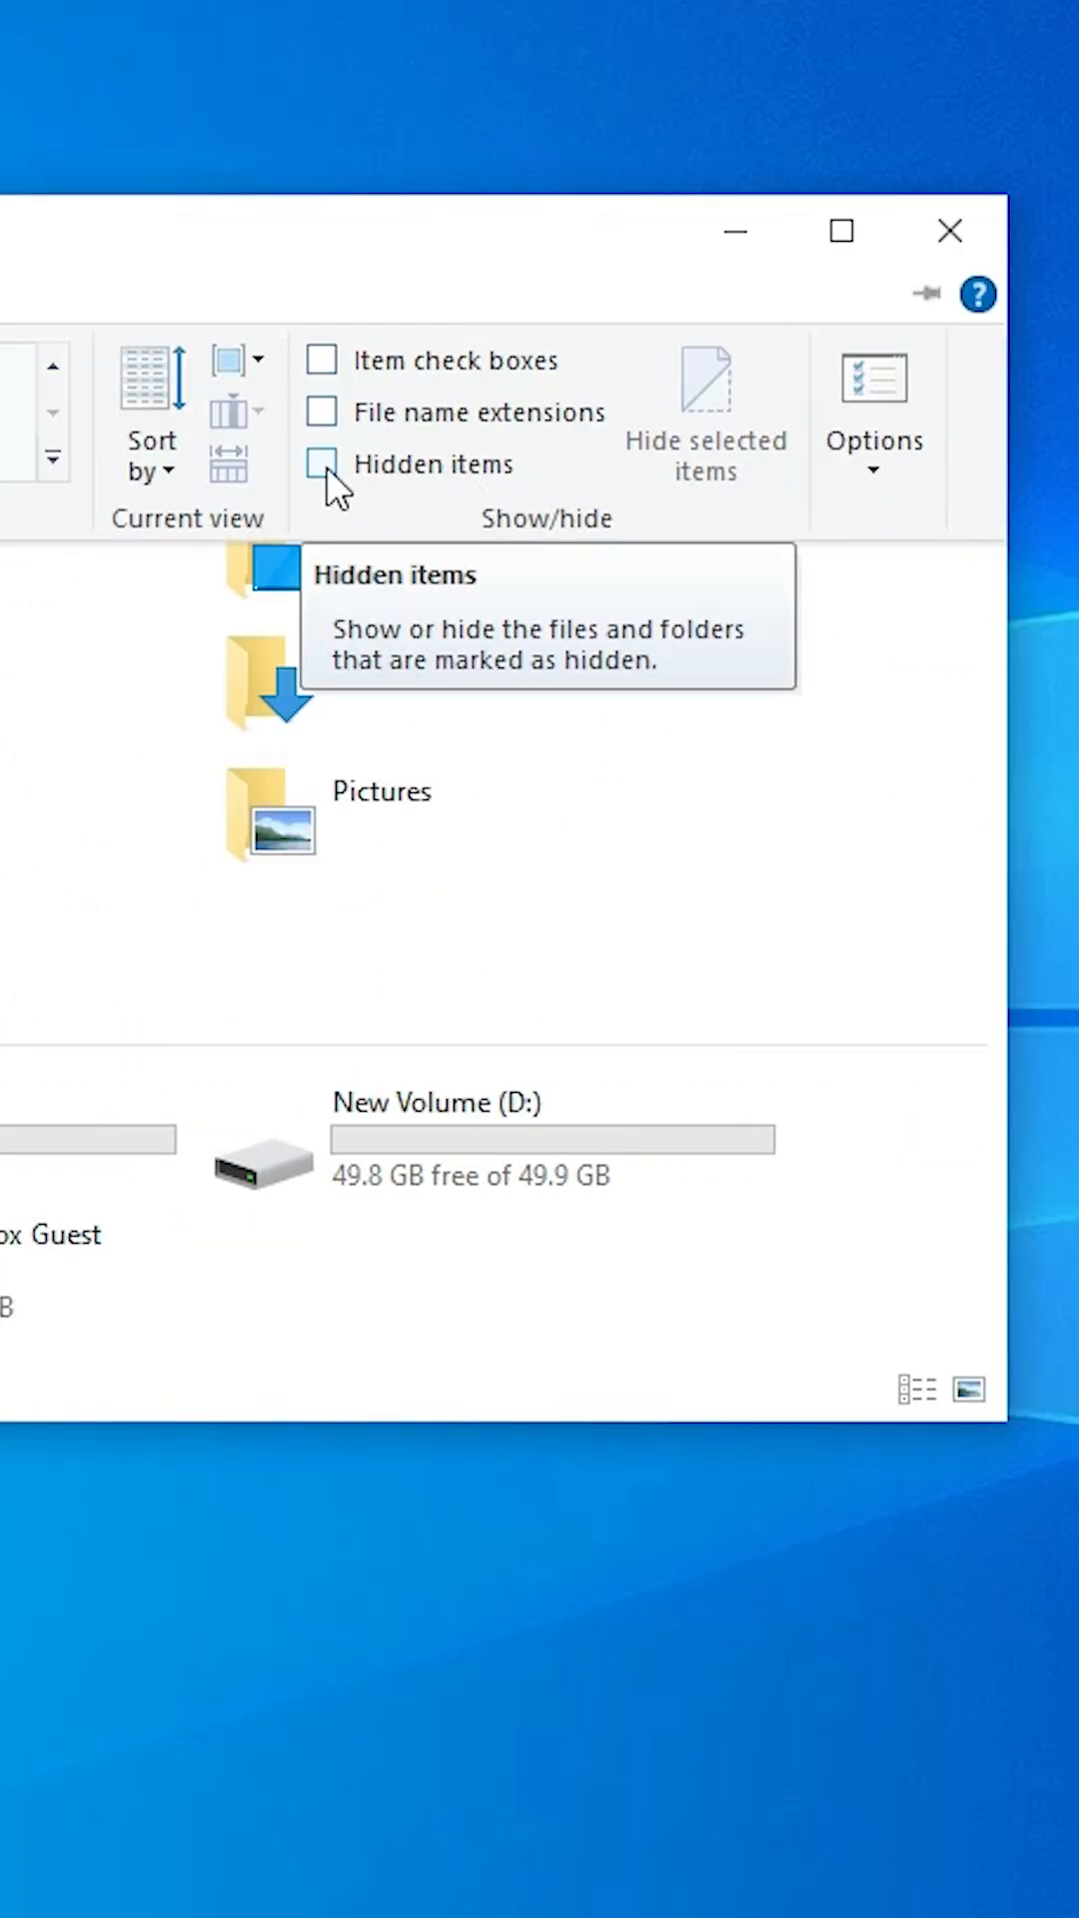
pyautogui.click(320, 465)
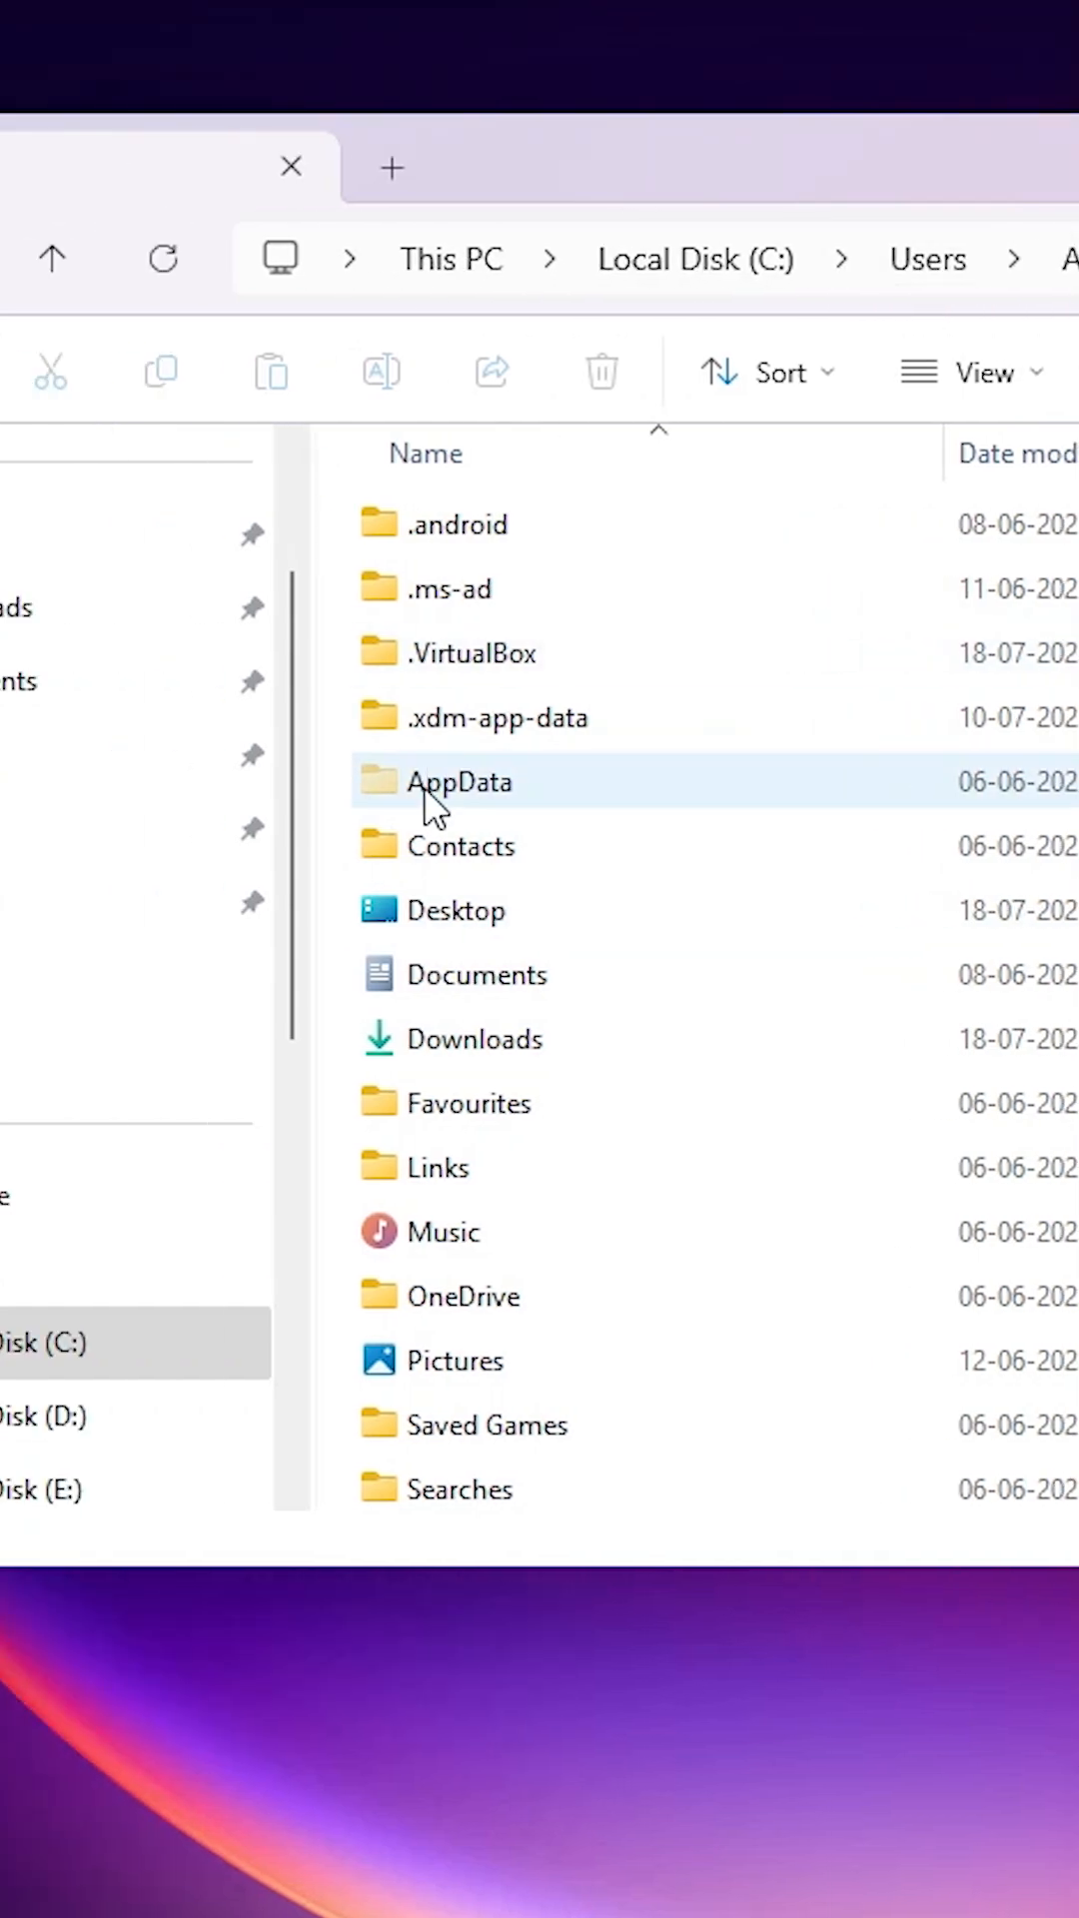
# Delete the Adobe Illustrator 29 Settings folder inside AppData\Roaming
pyautogui.doubleClick(460, 781)
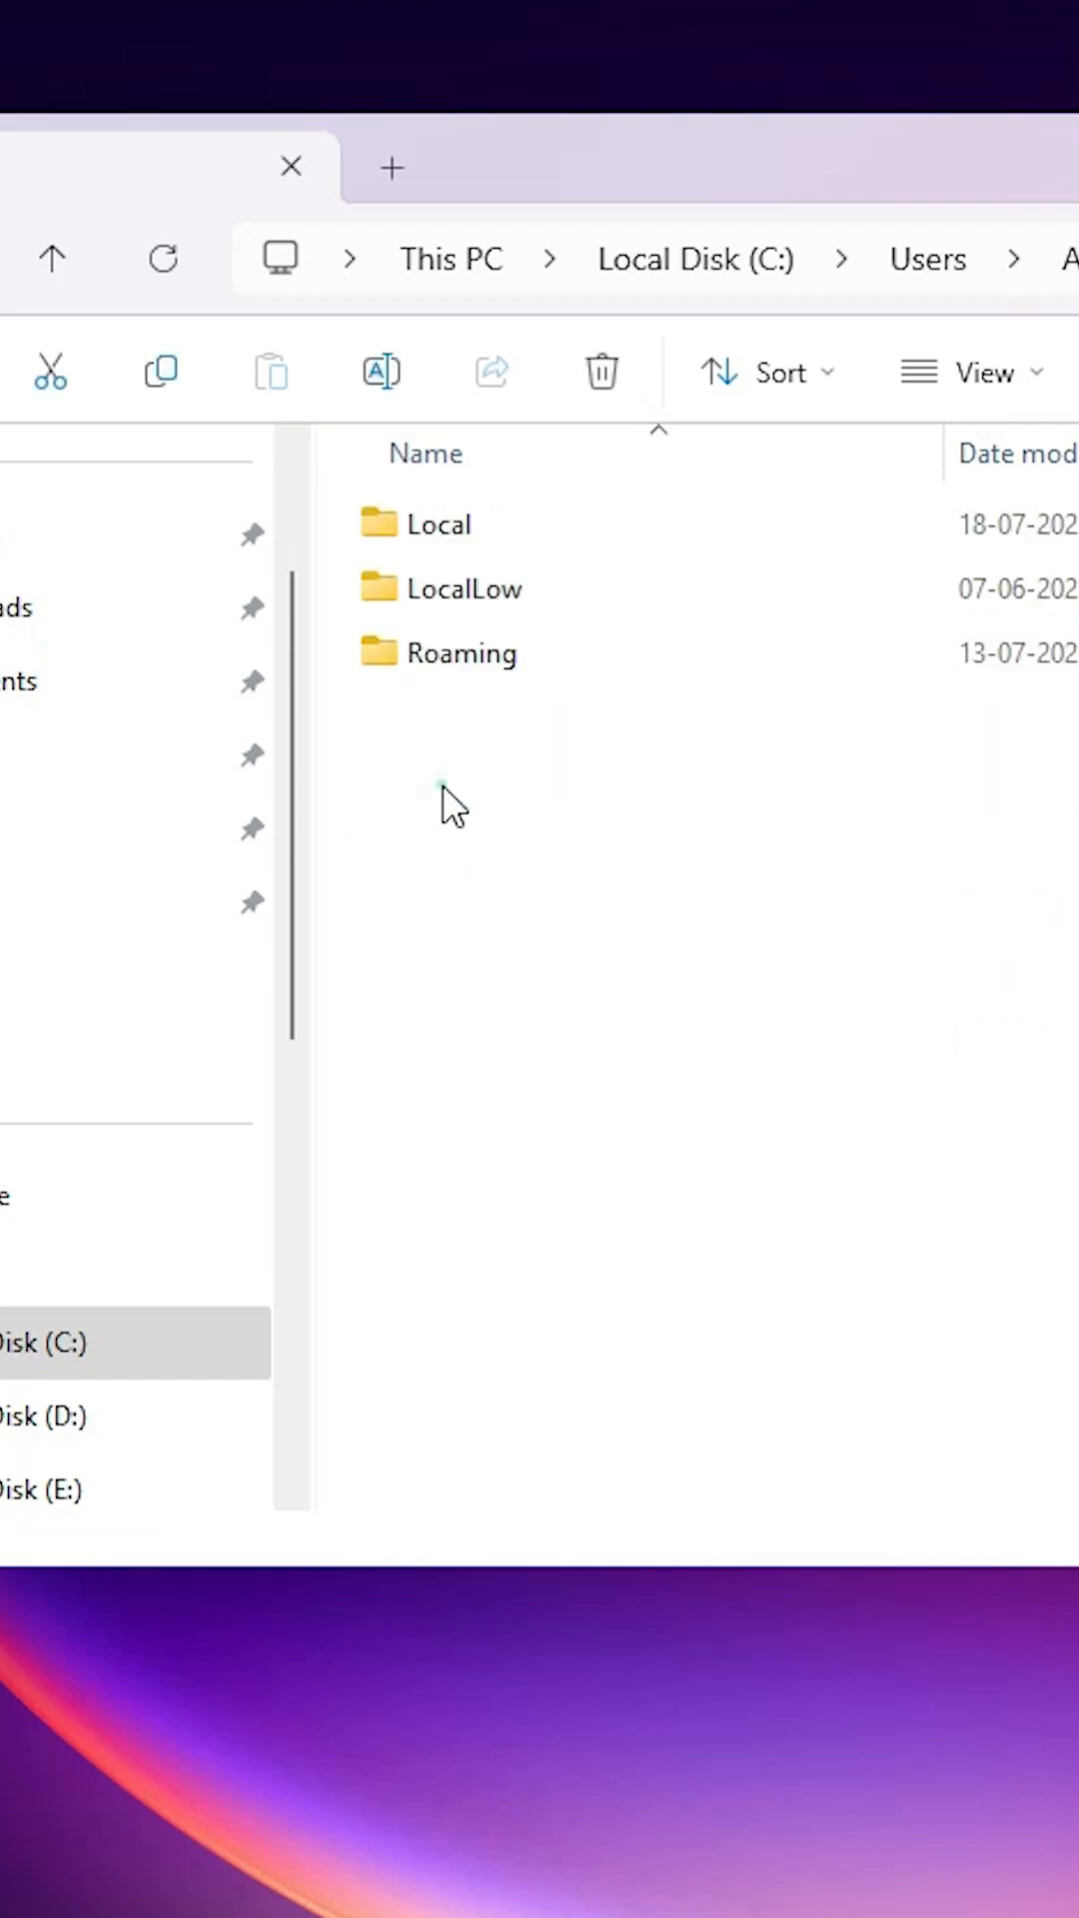
pyautogui.click(461, 654)
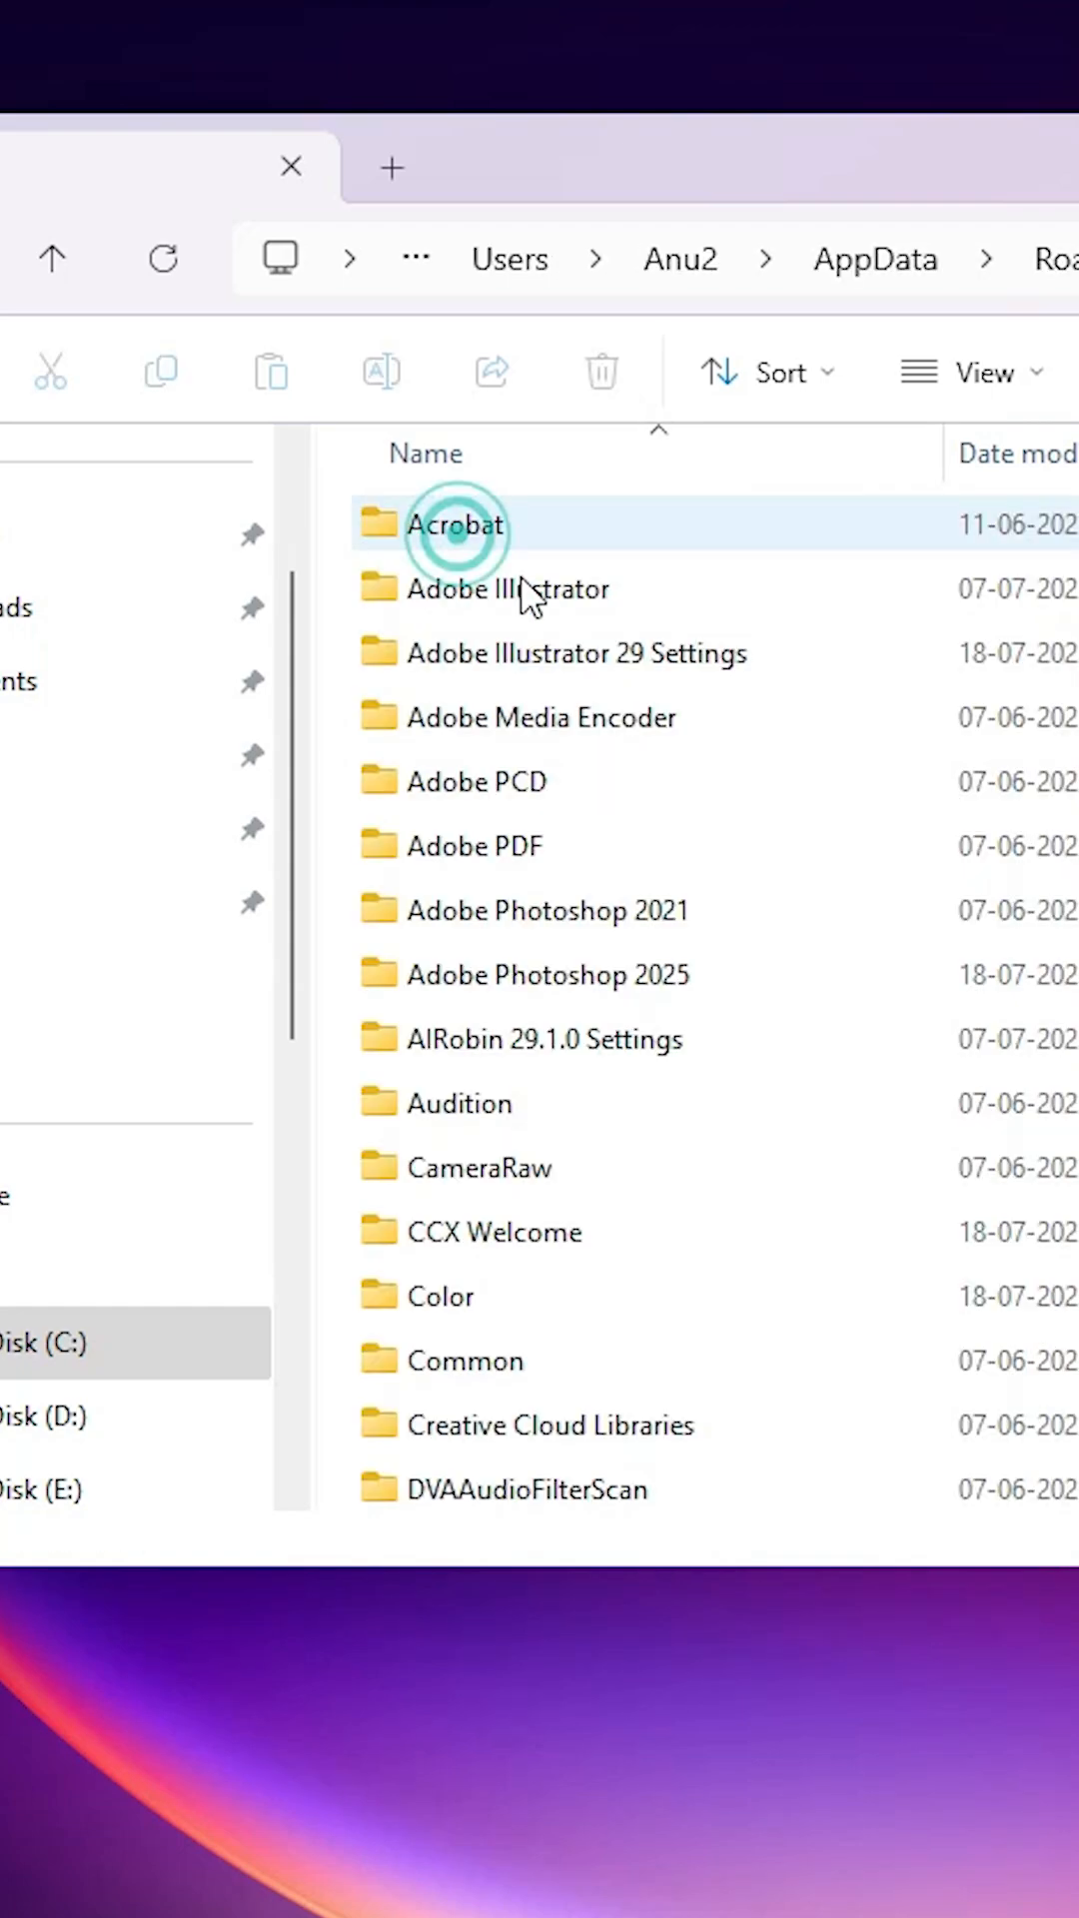
pyautogui.click(470, 672)
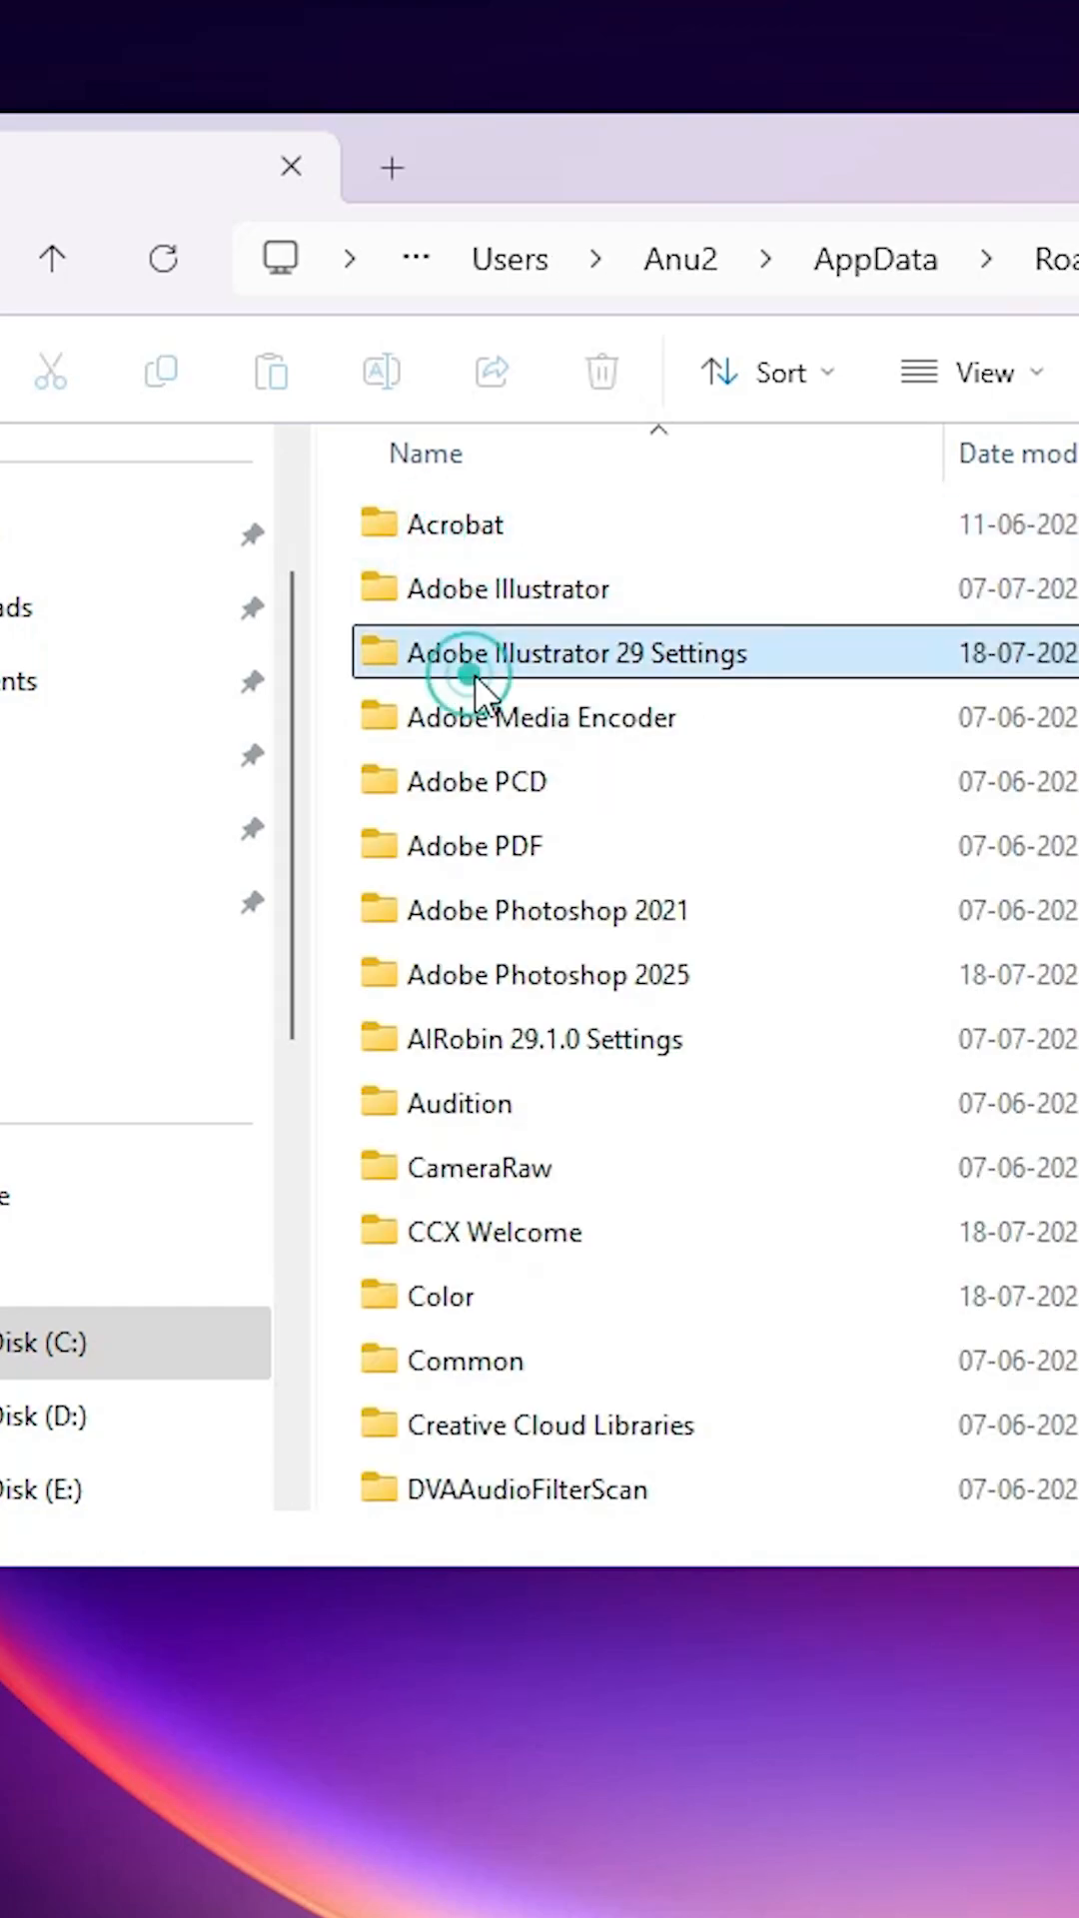
pyautogui.click(465, 653)
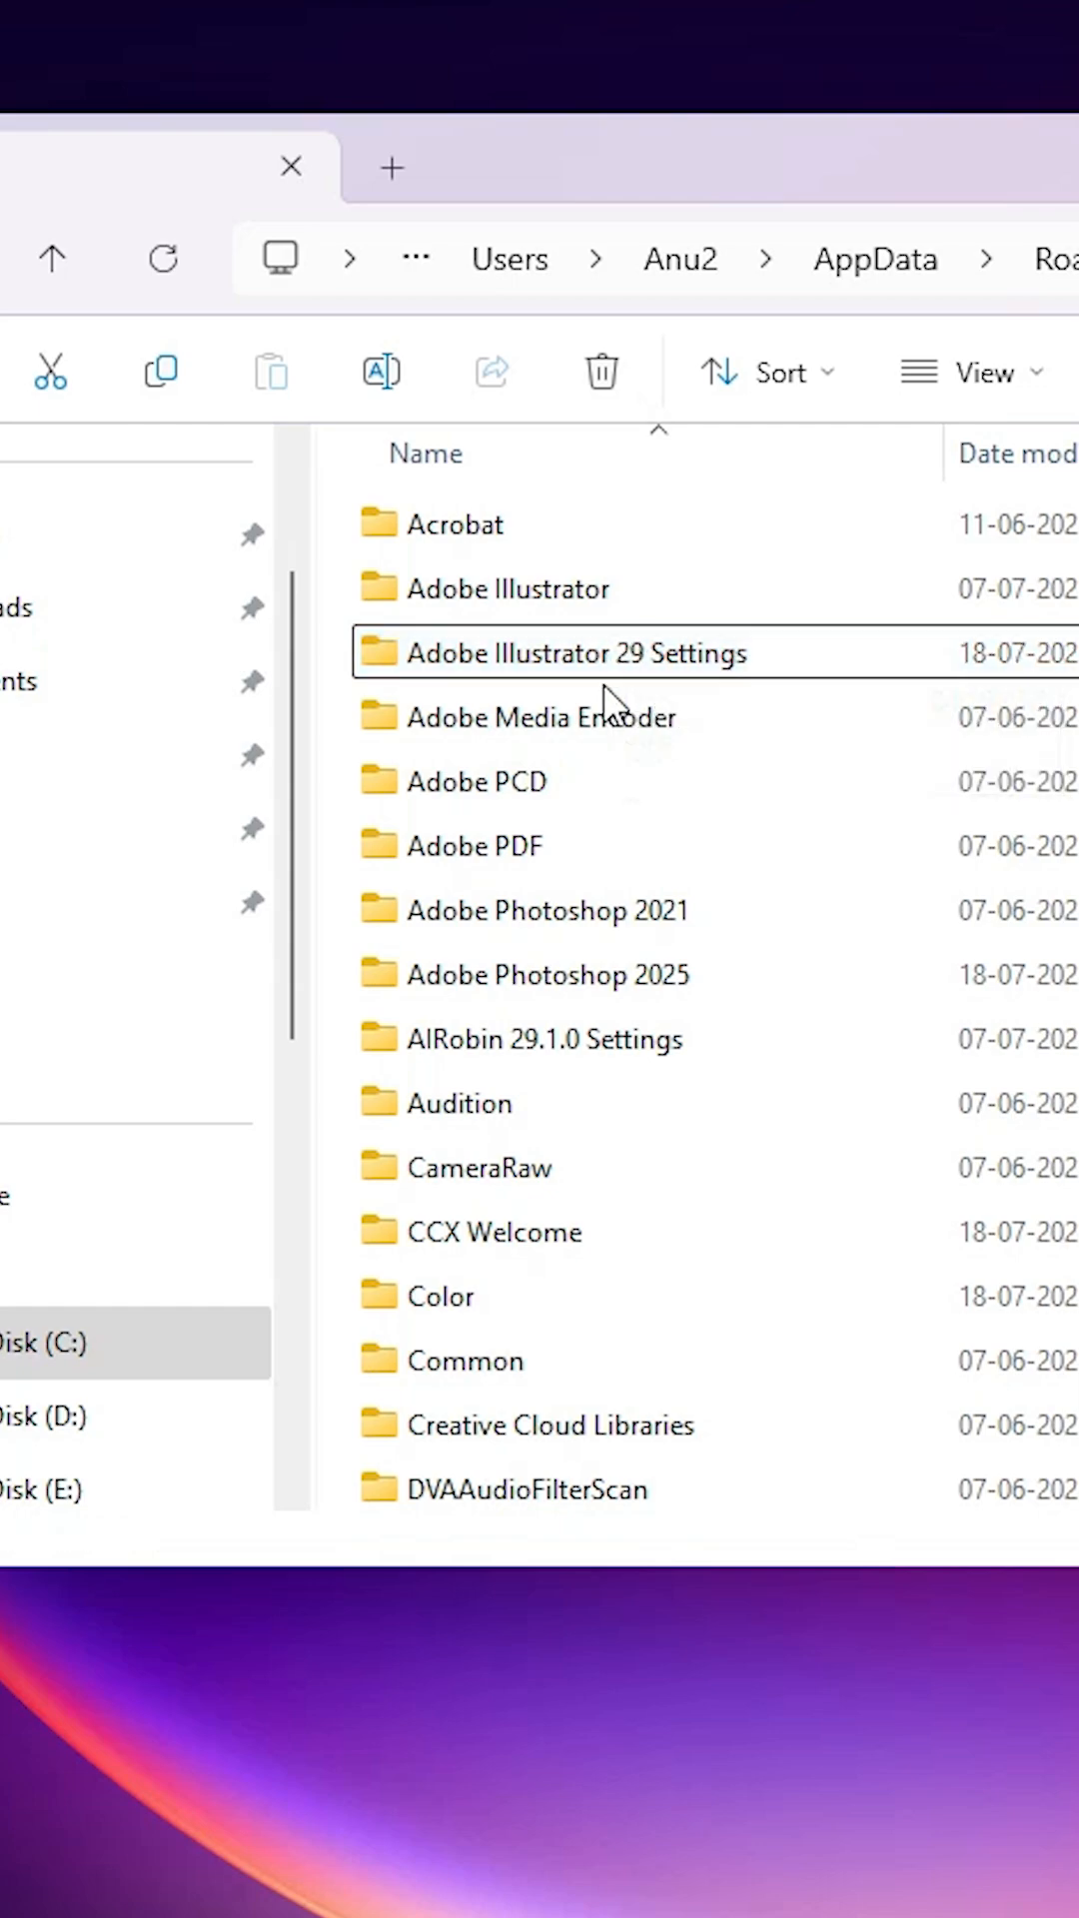
pyautogui.rightClick(595, 653)
pyautogui.write('il')
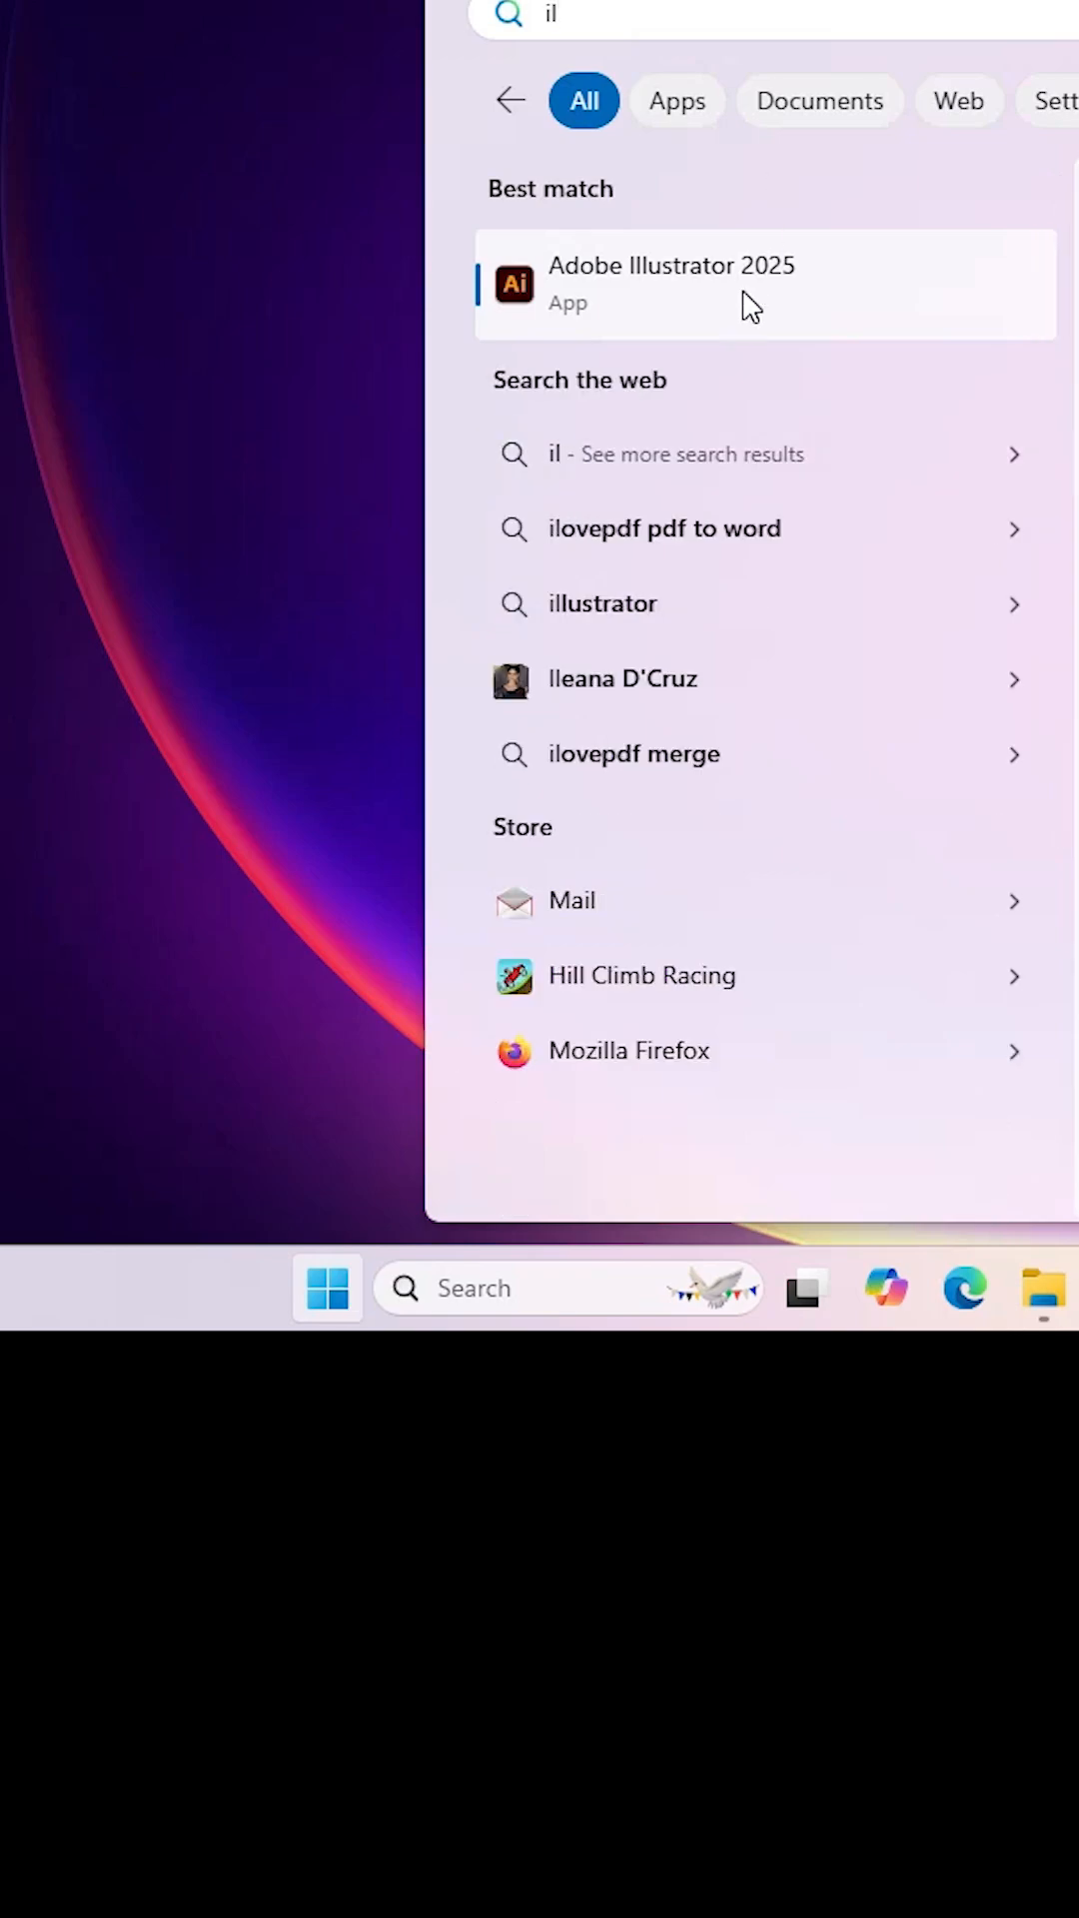
# Launch Adobe Illustrator 2025 from the Start search results
pyautogui.click(671, 285)
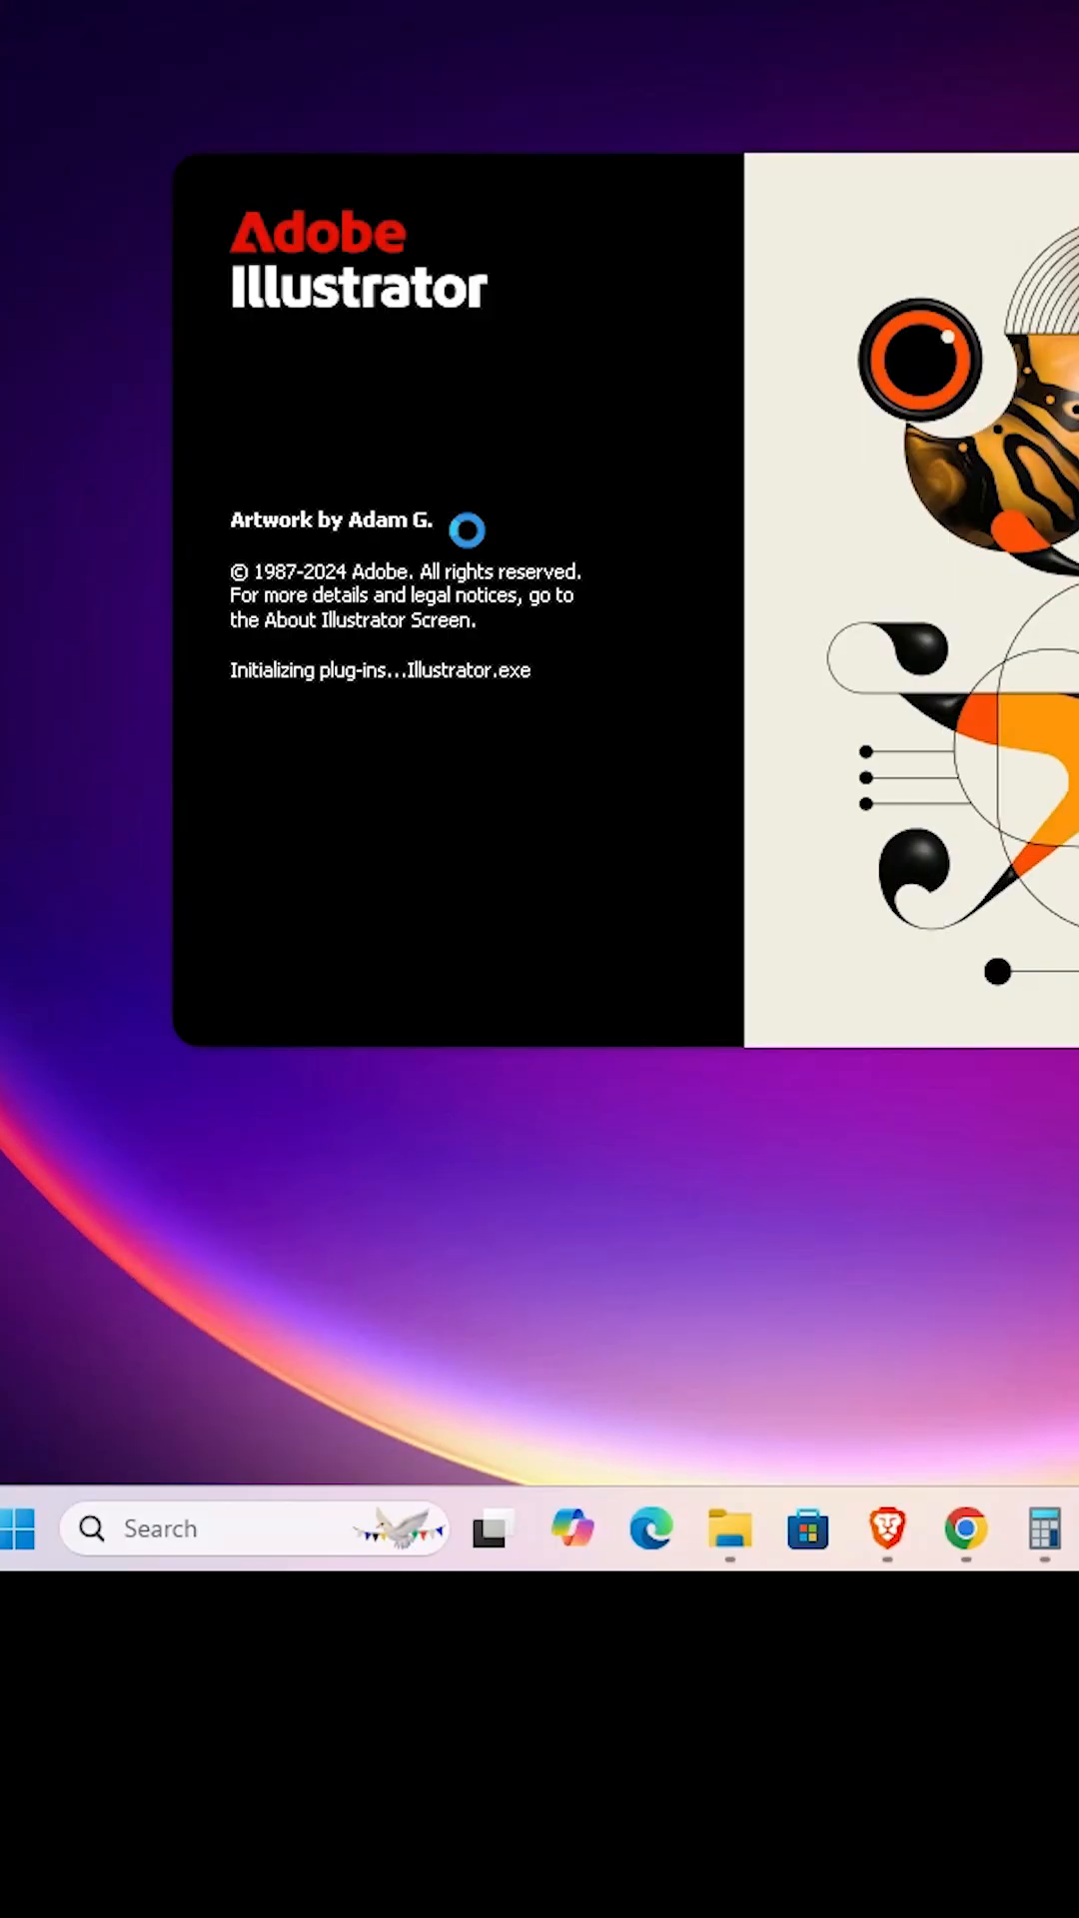